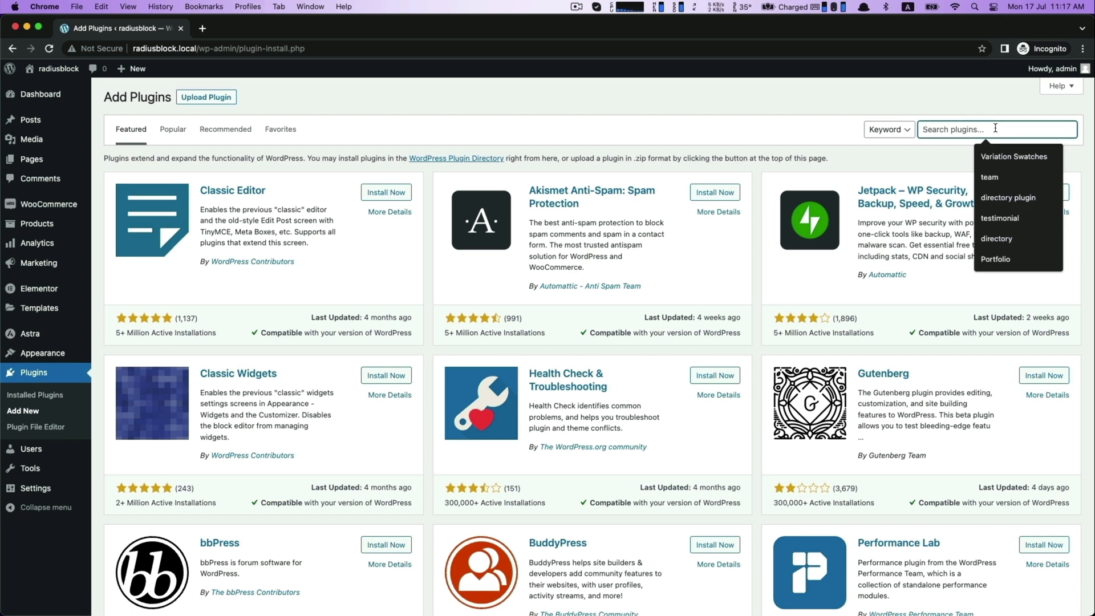
# - Search the plugin directory for 'shopbuild', then install and activate the ShopBuilder plugin
pyautogui.write('shopbuilder')
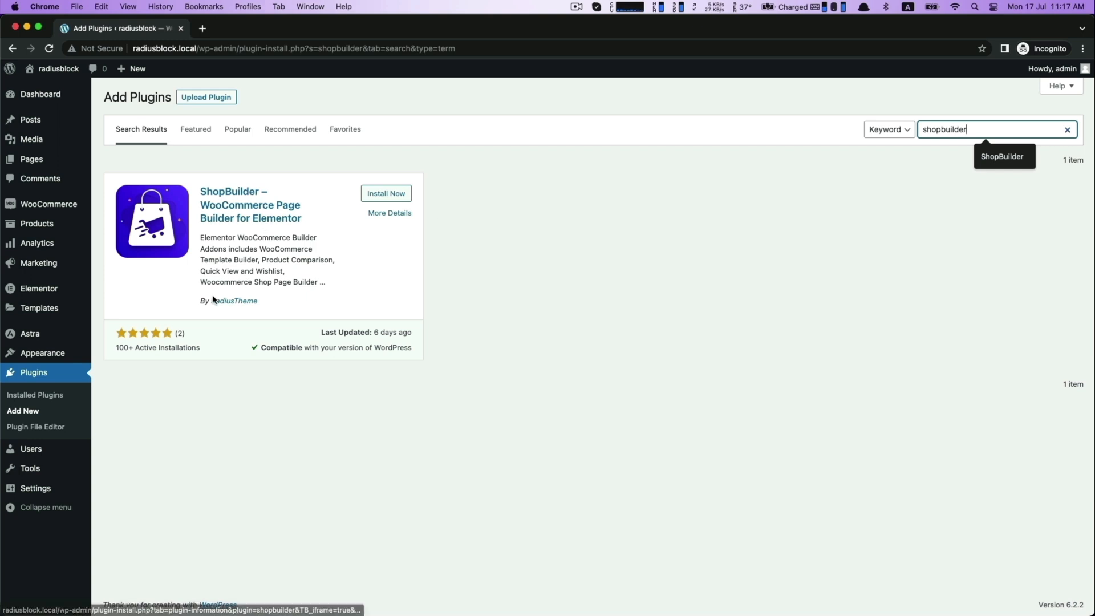
pyautogui.doubleClick(228, 300)
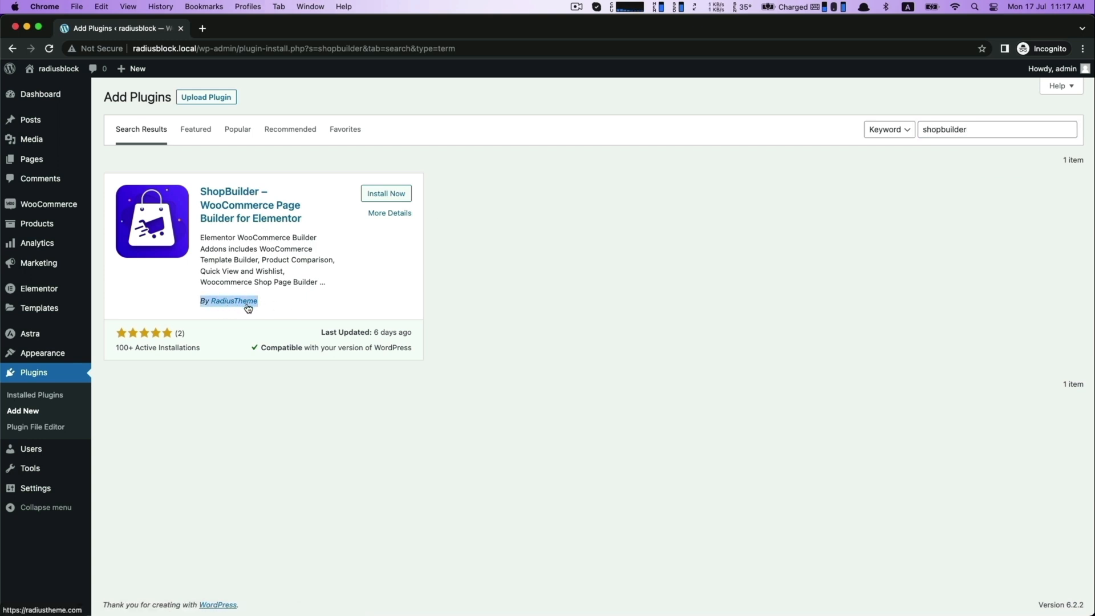
pyautogui.click(386, 194)
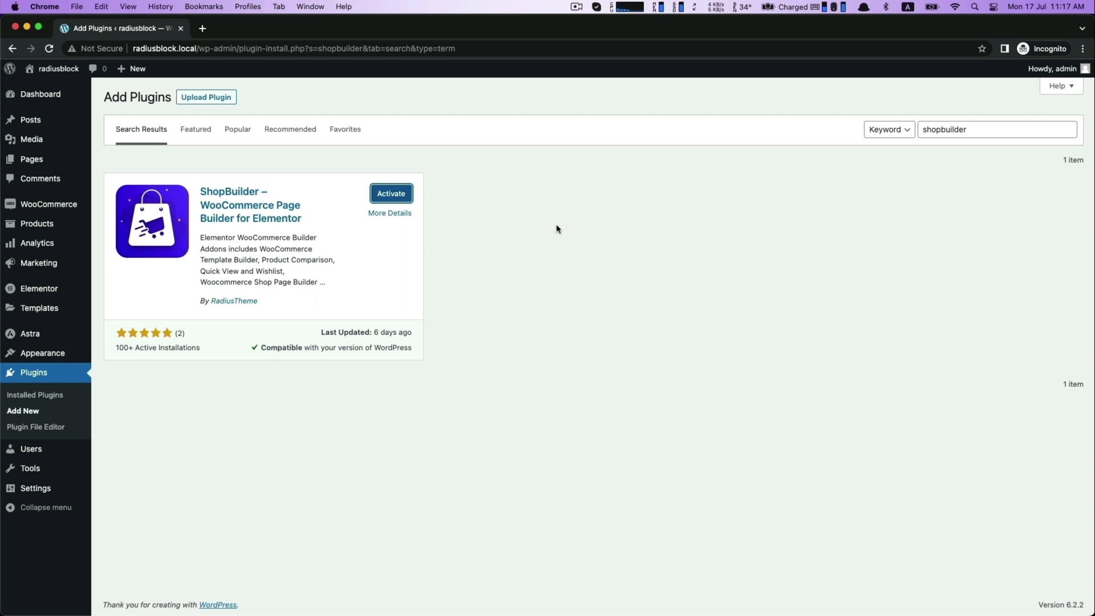
pyautogui.click(390, 193)
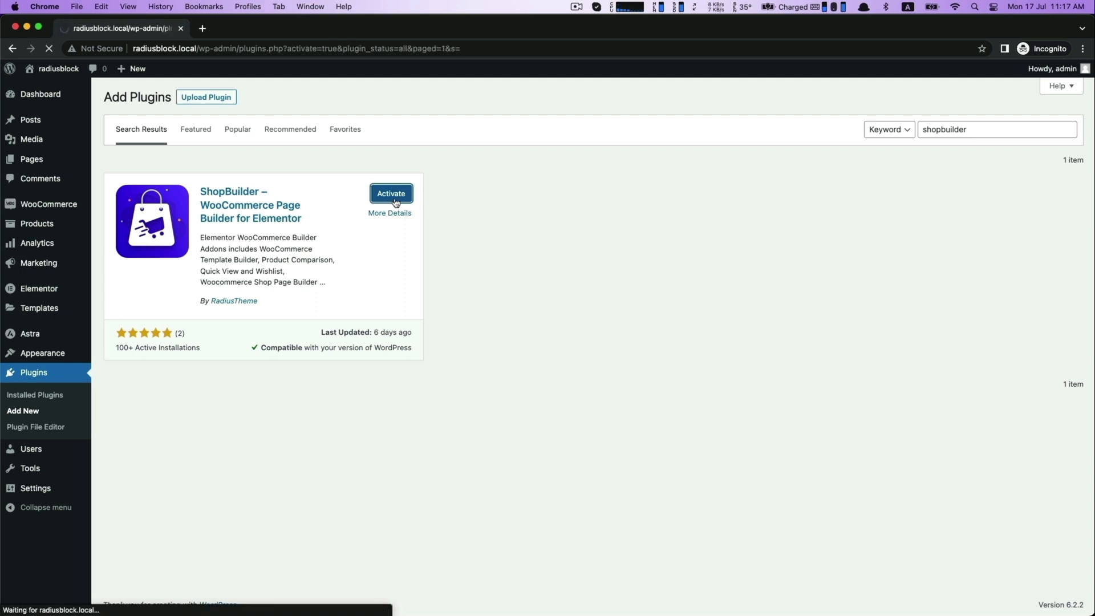
pyautogui.click(391, 194)
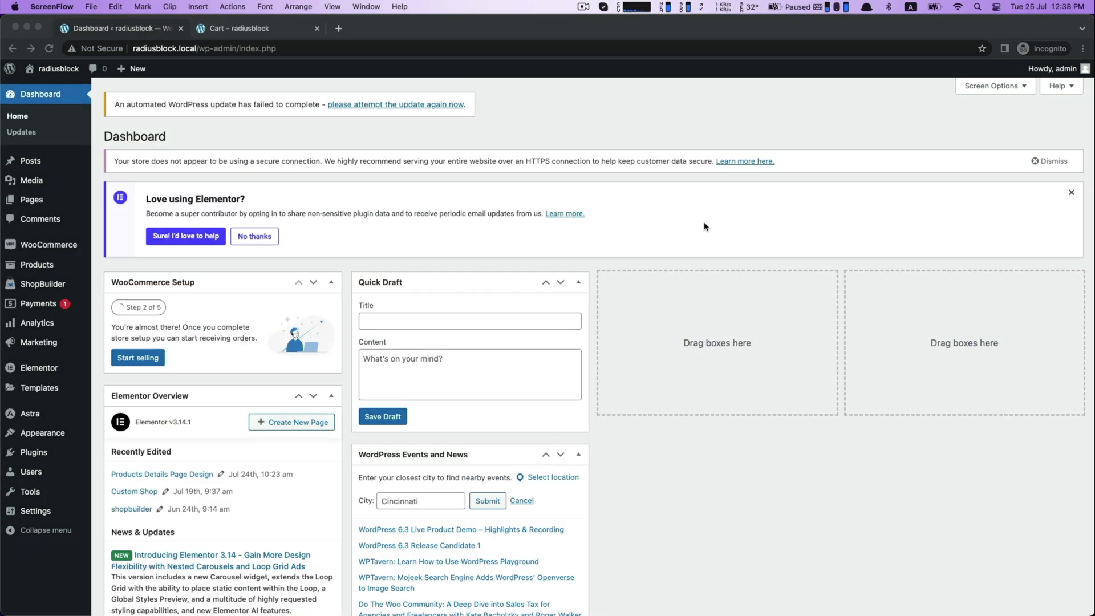
# - Bring up ShopBuilder's Templates Builder list of page templates
pyautogui.click(42, 284)
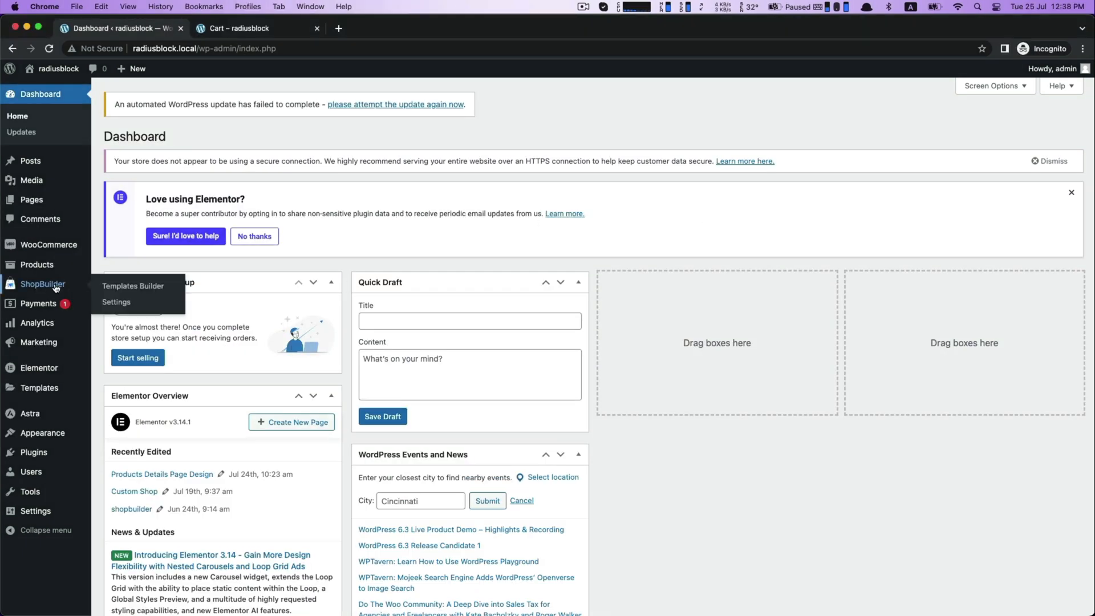
pyautogui.click(132, 285)
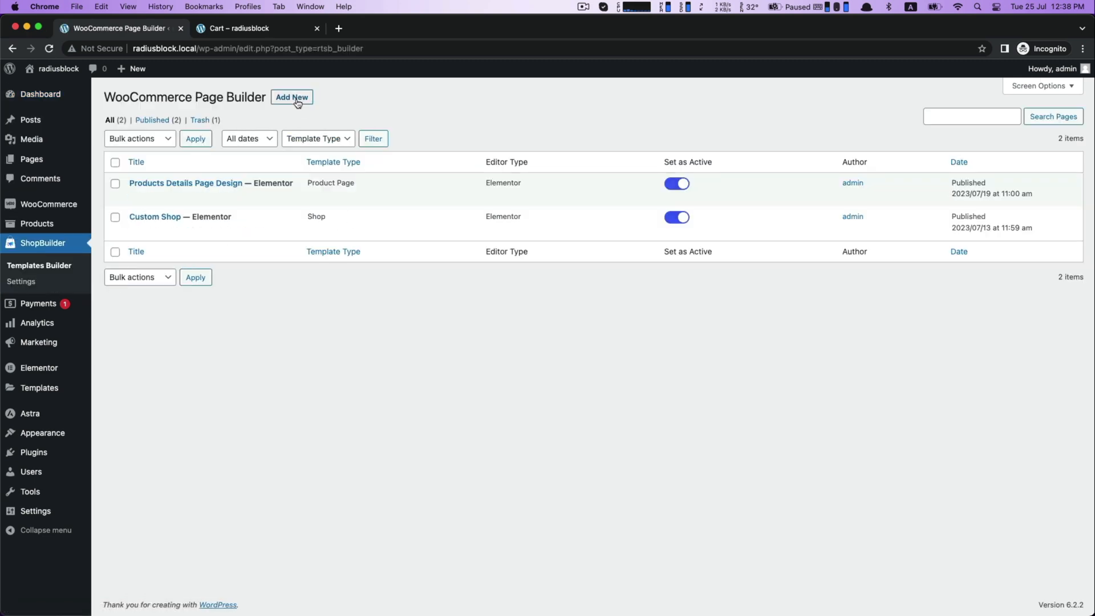
# - Create a new blank Cart template named Cart Page Design, save it and launch it in Elementor
pyautogui.click(290, 97)
pyautogui.write('Cart Page Design')
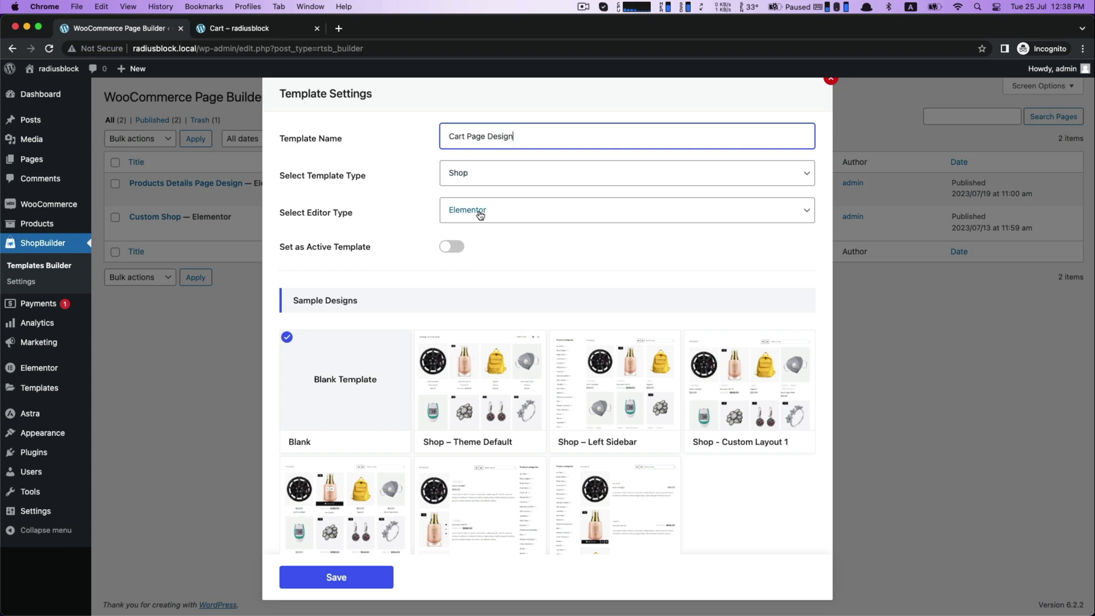
pyautogui.click(625, 172)
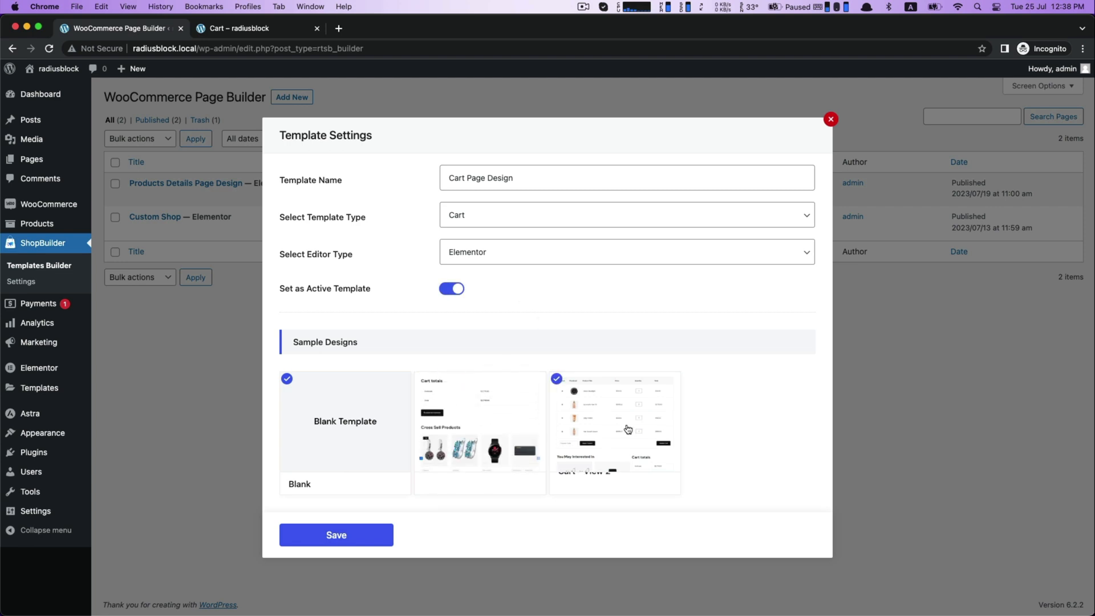
pyautogui.click(335, 535)
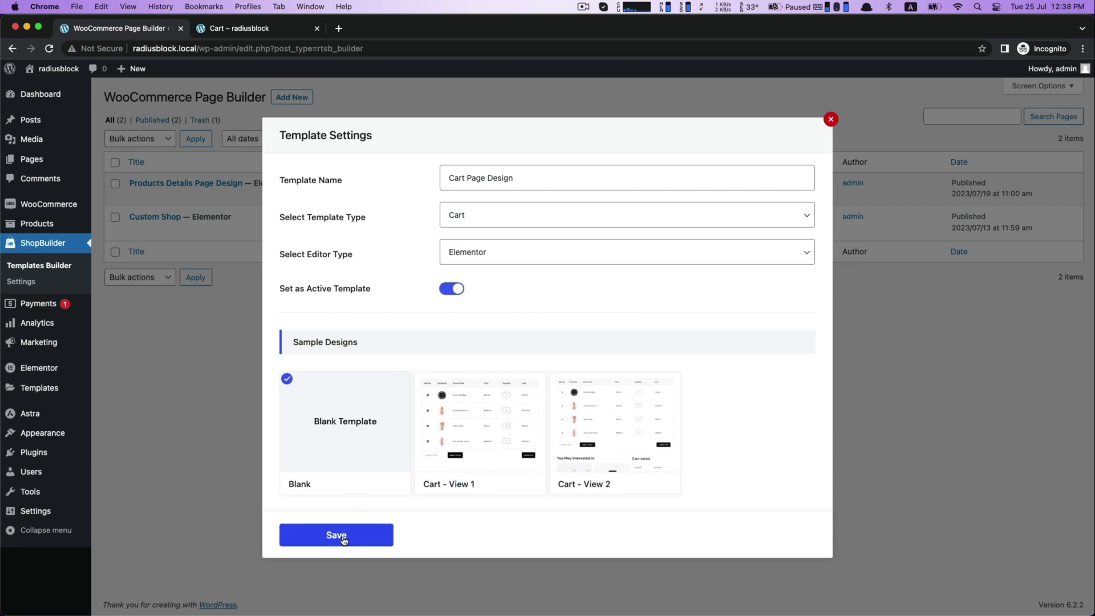
pyautogui.click(335, 534)
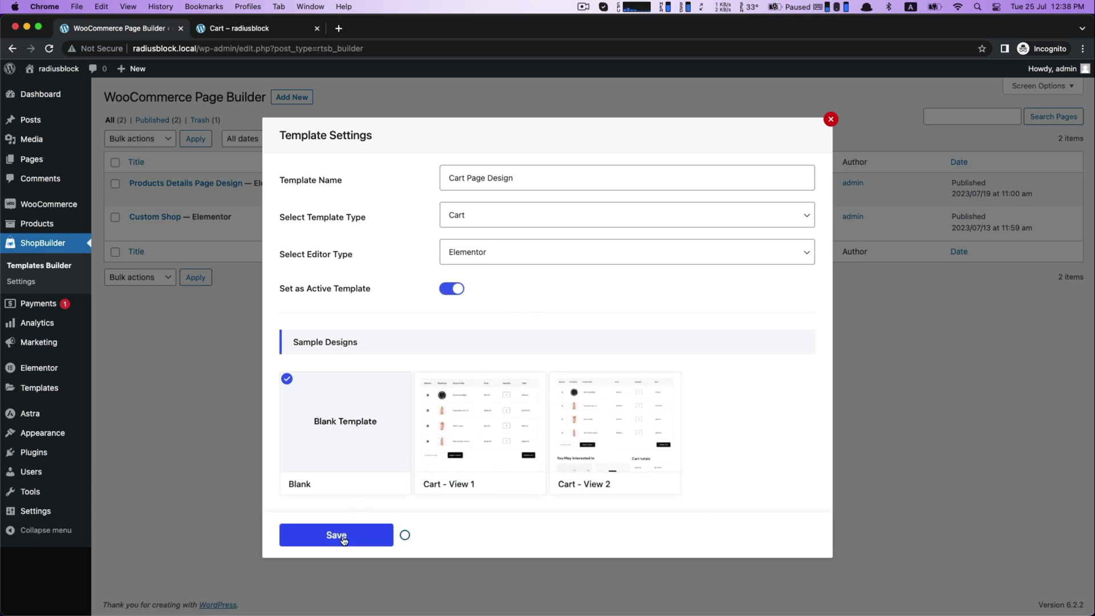
pyautogui.click(336, 535)
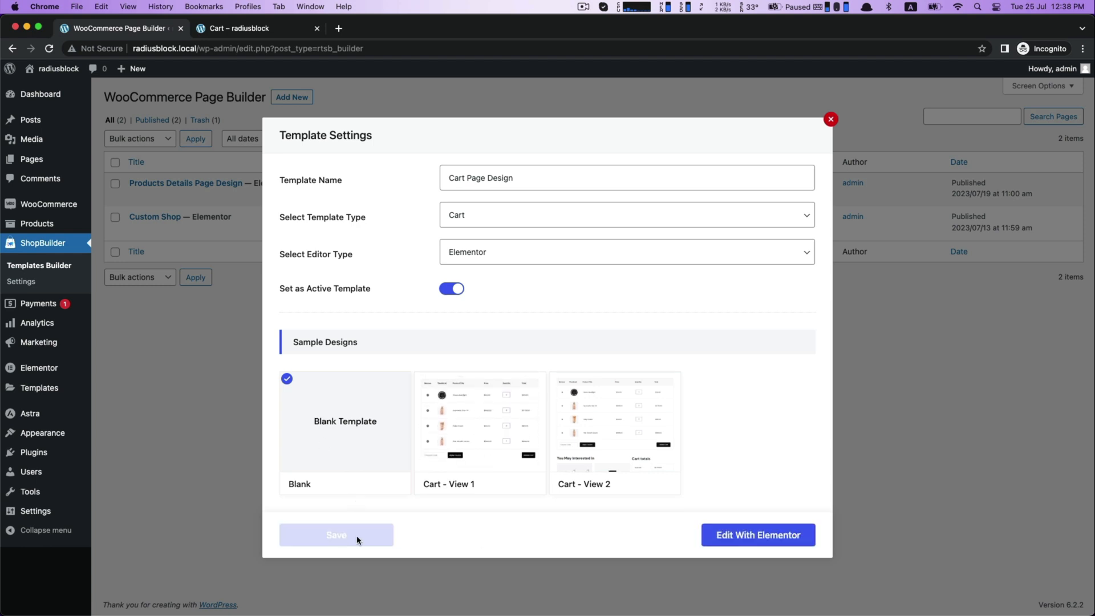
pyautogui.click(757, 535)
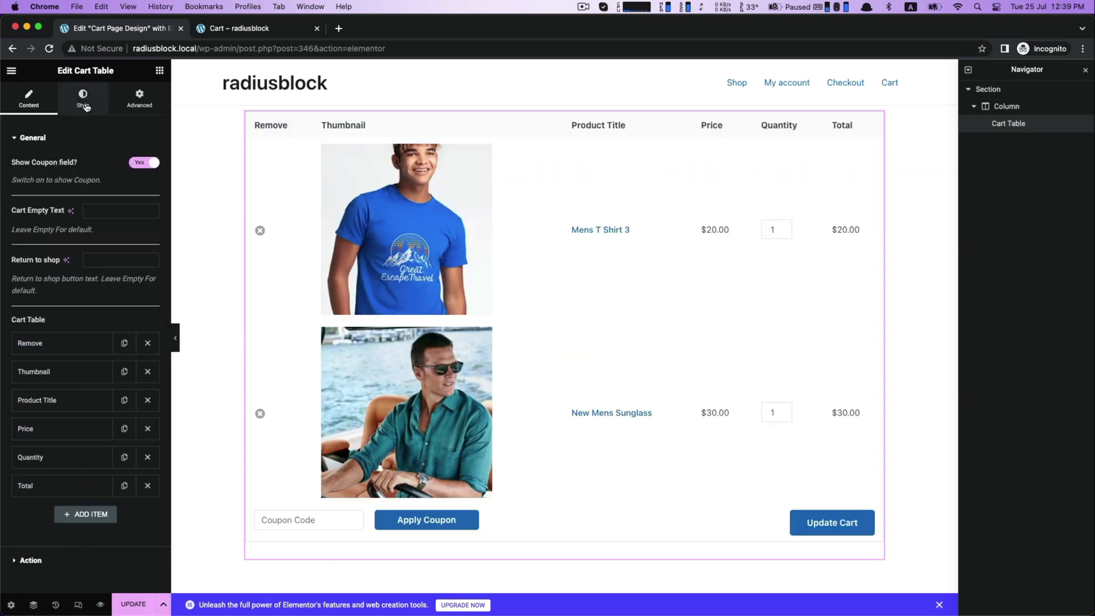
# - Set the cart table's product thumbnail image width to 35%
pyautogui.click(82, 98)
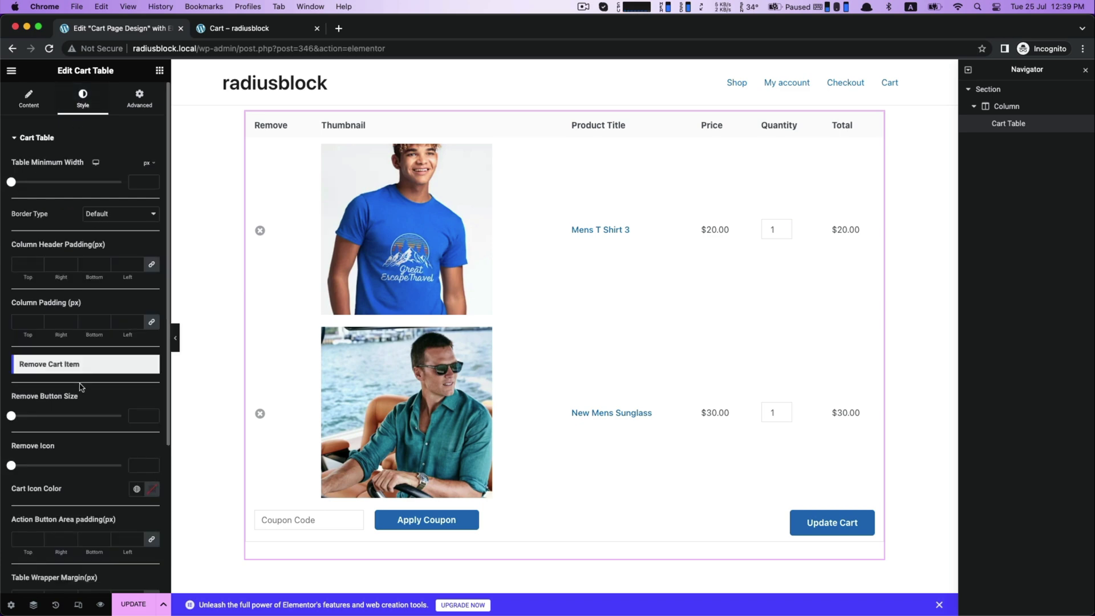
pyautogui.click(36, 138)
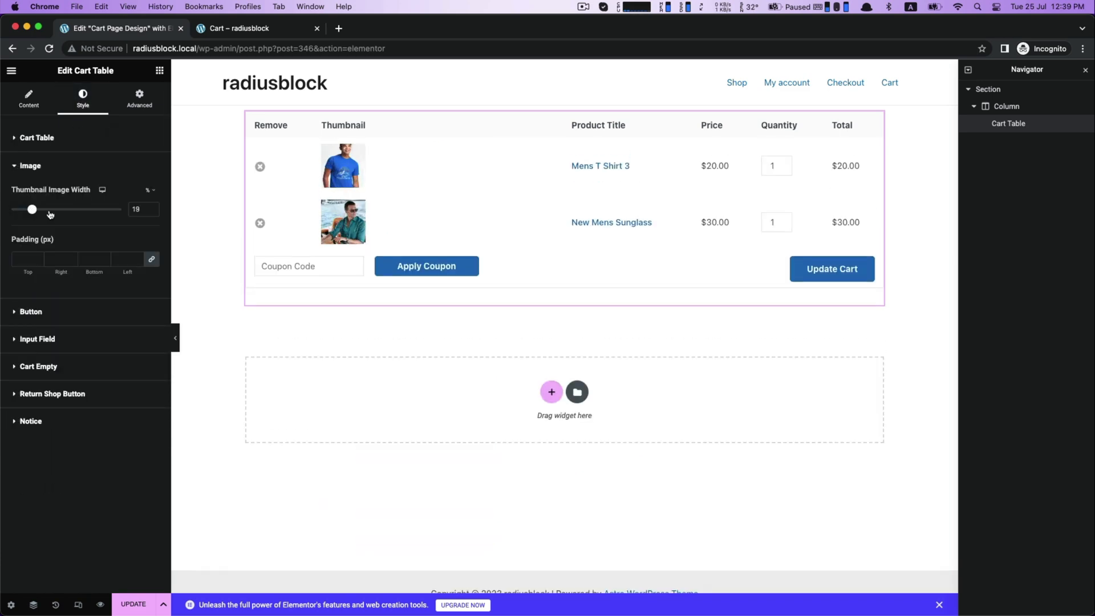
pyautogui.moveTo(32, 209); pyautogui.dragTo(49, 209)
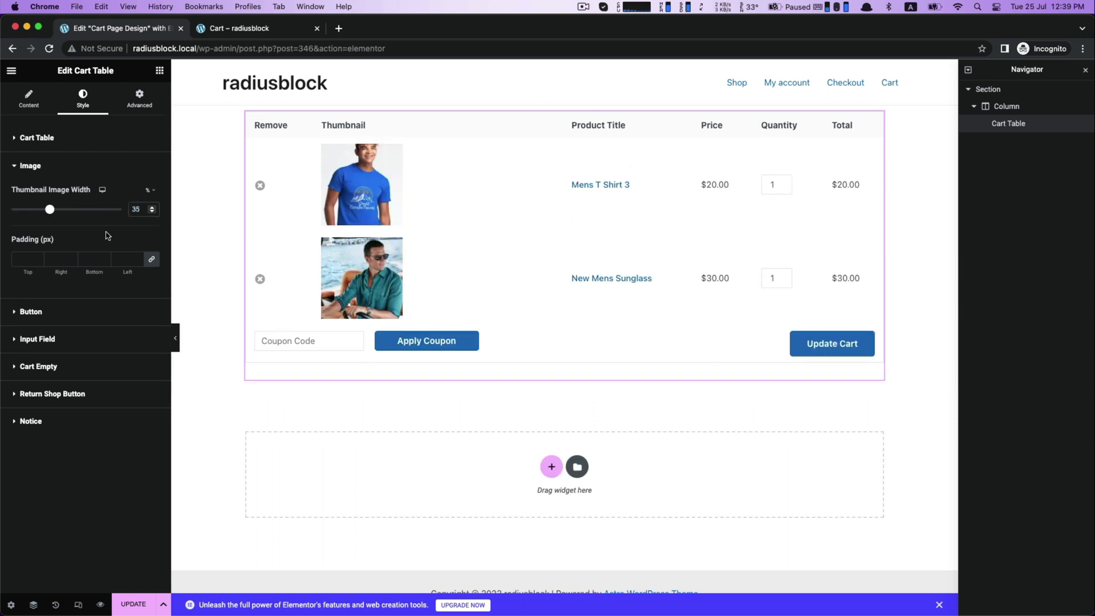
# - Toggle the Show Coupon field off and back on, leaving the coupon field visible
pyautogui.click(28, 98)
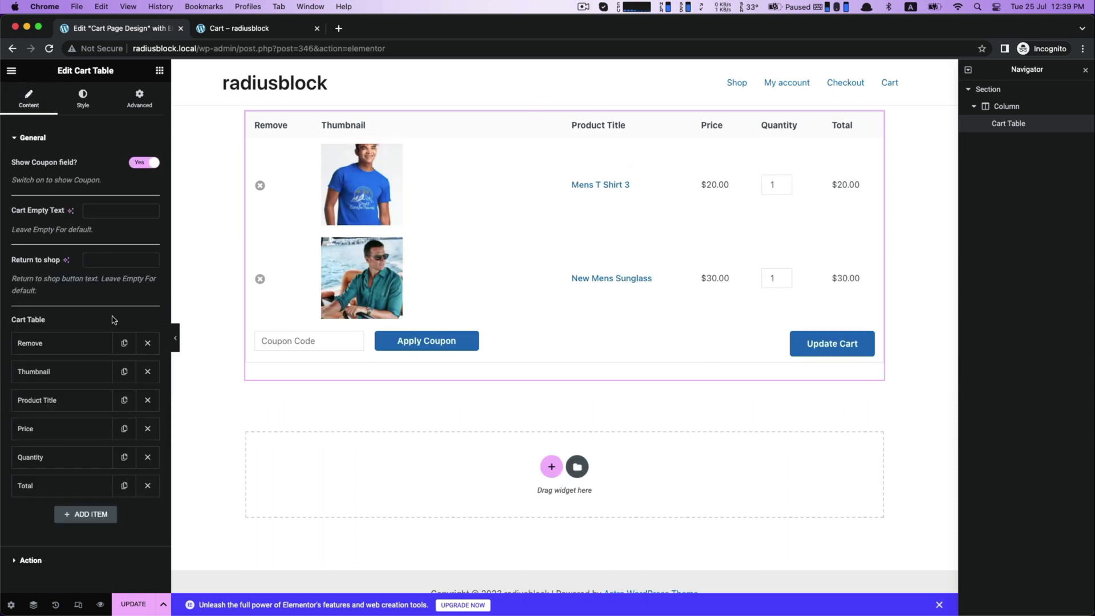
pyautogui.click(143, 163)
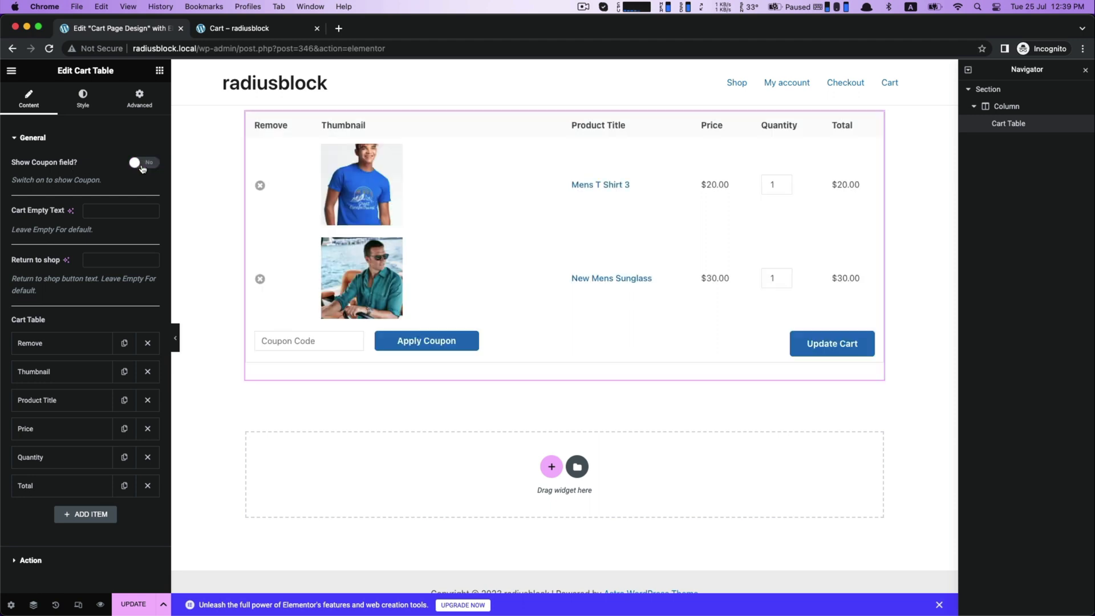
pyautogui.click(143, 162)
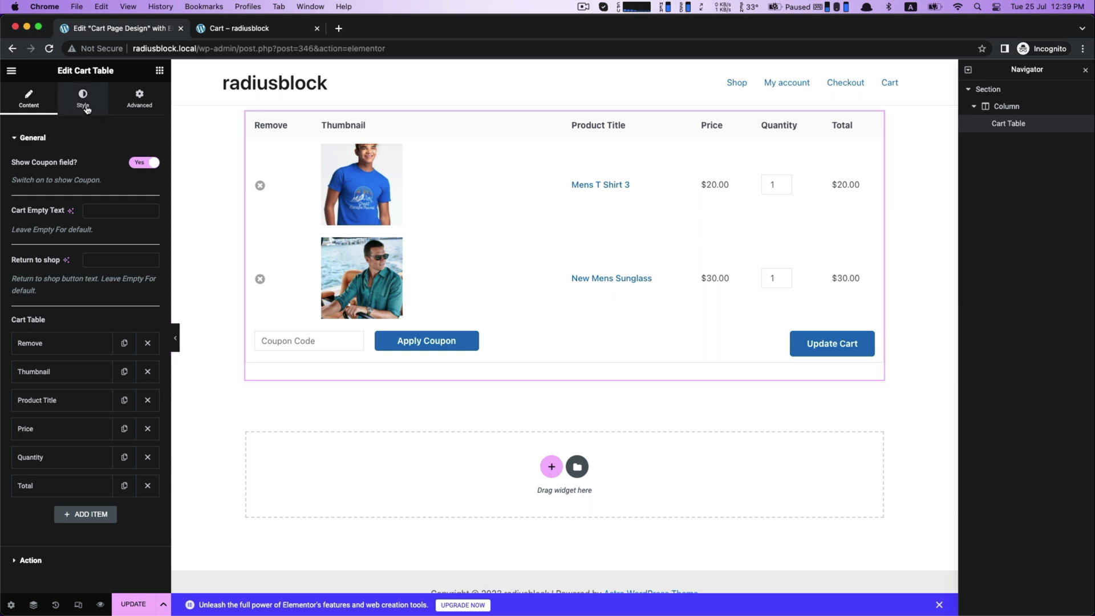
# - Give the cart table's remove icons colour #921515 and size 22
pyautogui.click(82, 98)
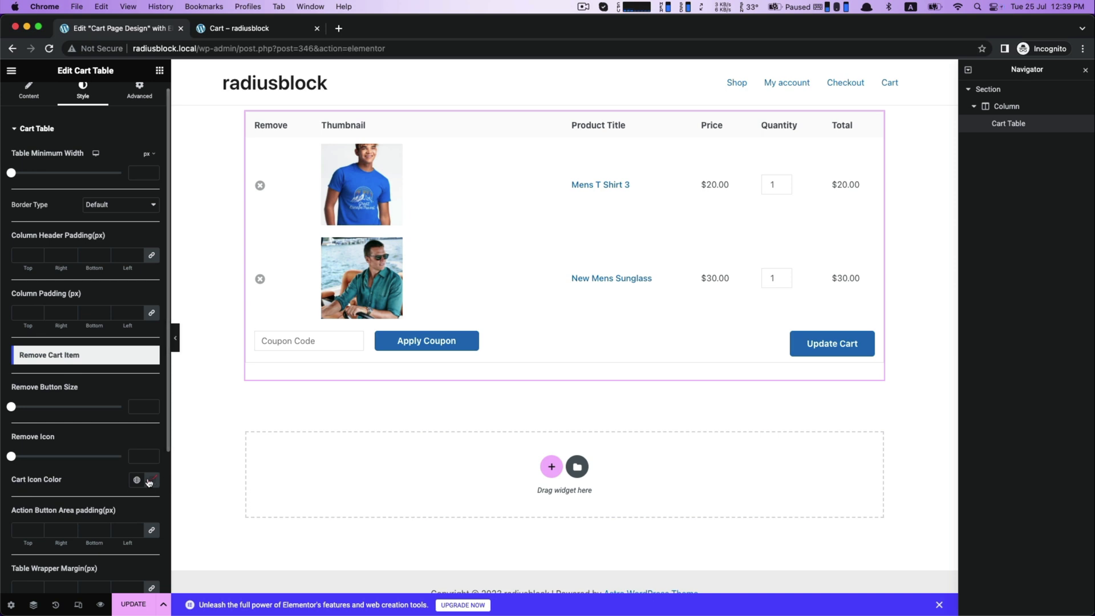
pyautogui.click(148, 482)
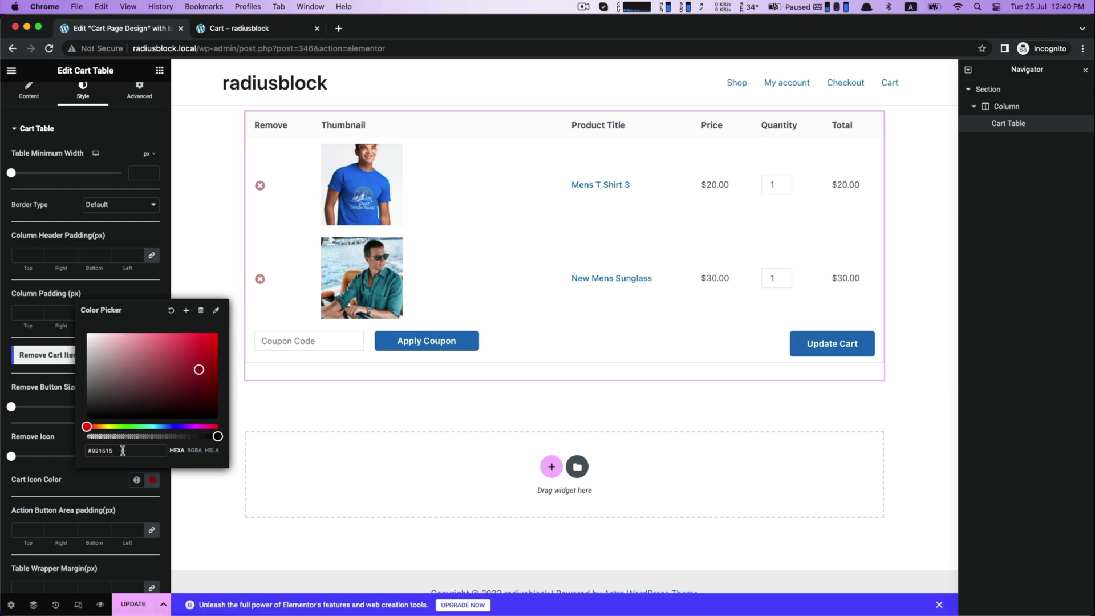
pyautogui.tripleClick(99, 450)
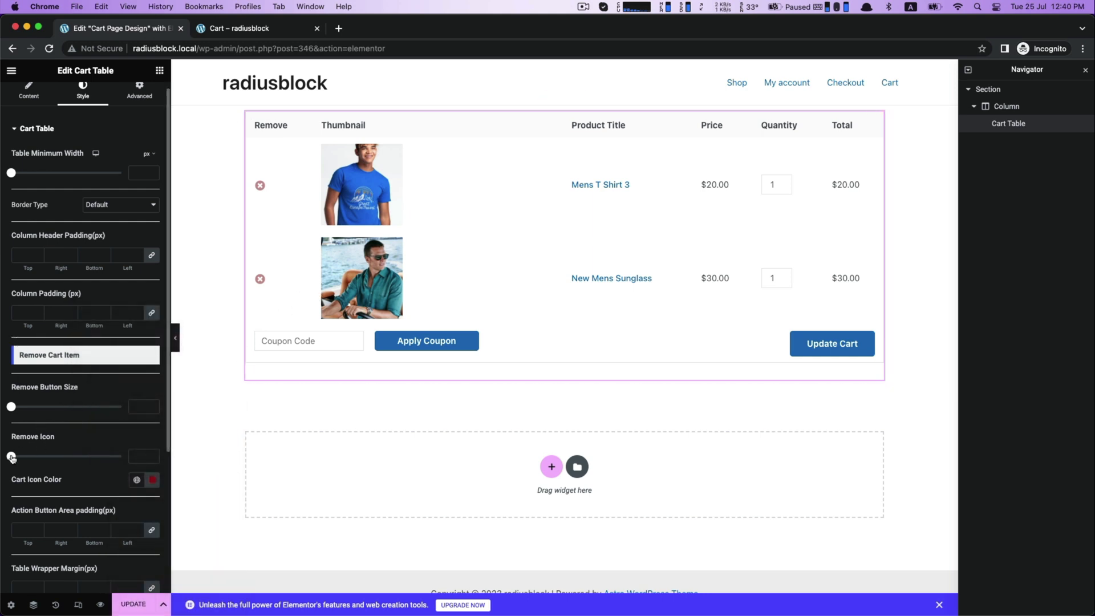
pyautogui.moveTo(12, 456); pyautogui.dragTo(21, 456)
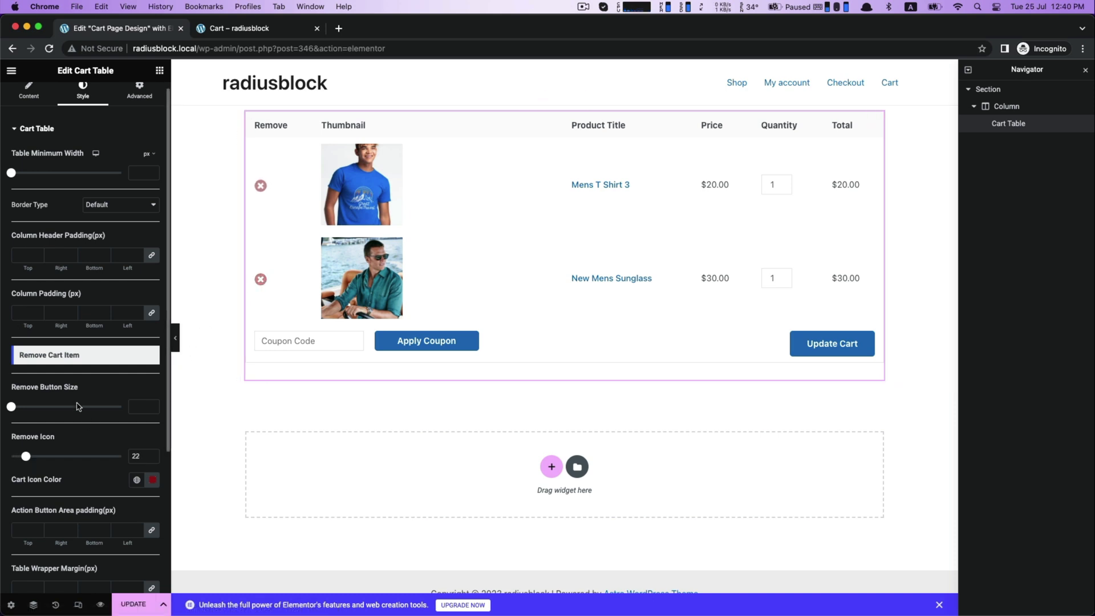
pyautogui.click(37, 138)
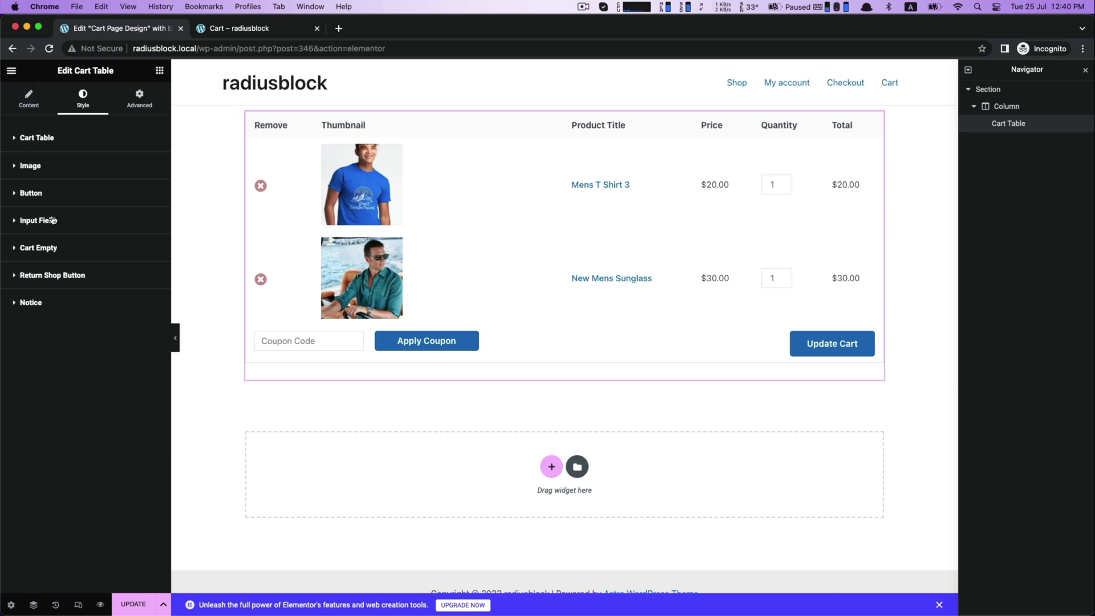
# - Expand the cart table's Input Field styling section for quantity and coupon fields
pyautogui.click(37, 220)
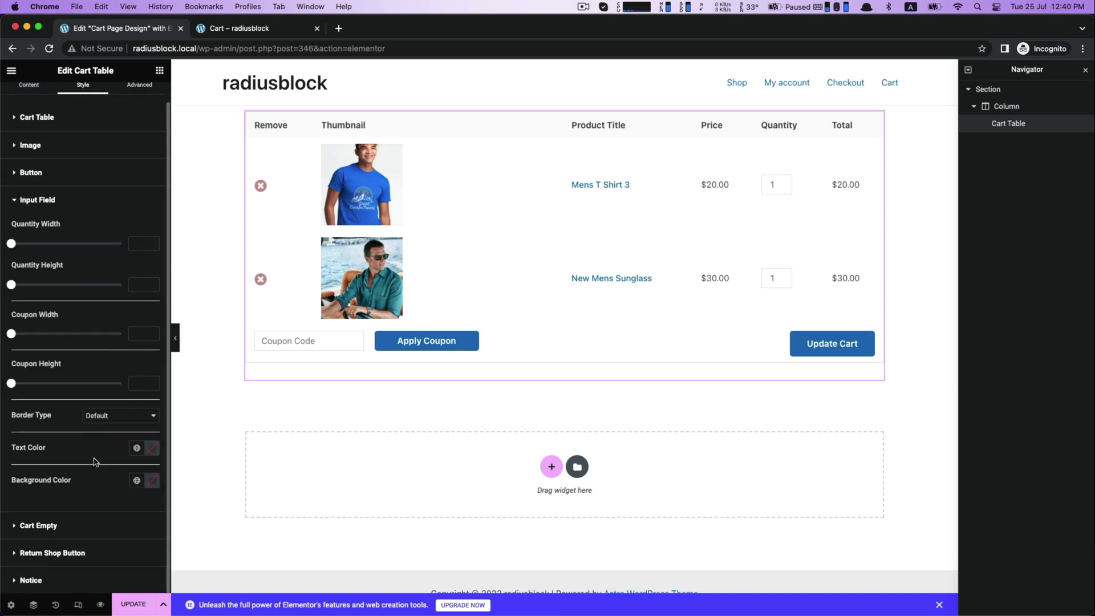
pyautogui.moveTo(80, 482)
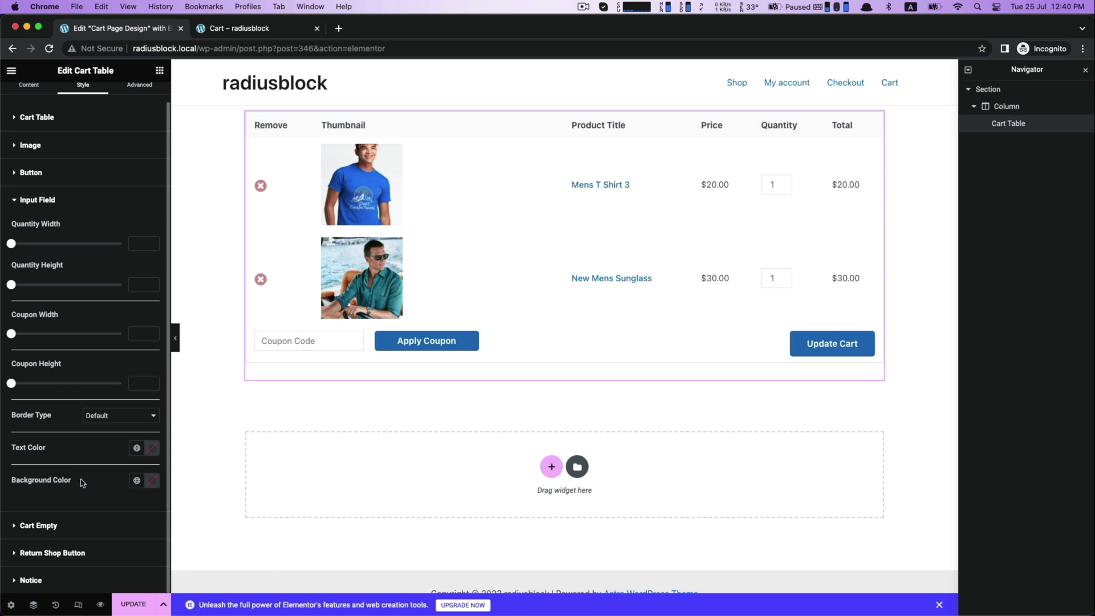
pyautogui.moveTo(160, 462)
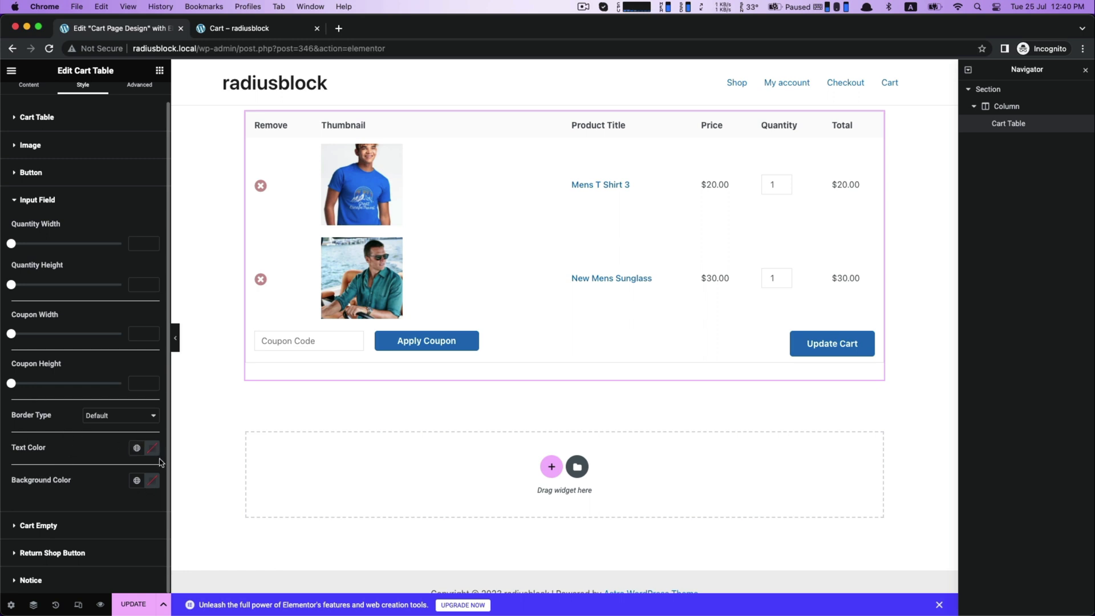
pyautogui.click(152, 447)
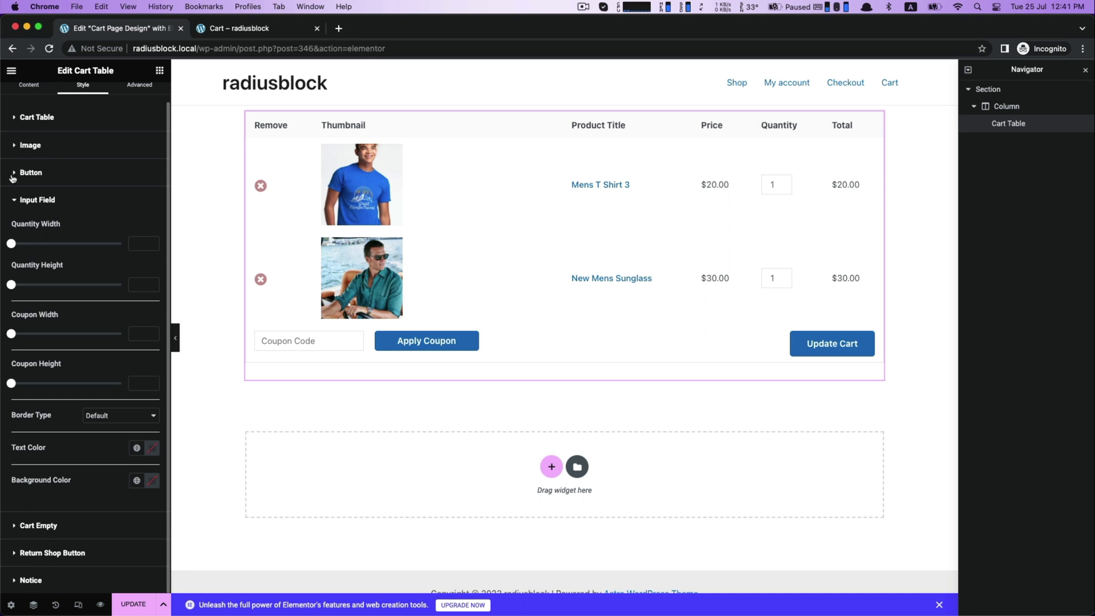
# - Adjust the cart table buttons' typography and height in the Button styling section
pyautogui.click(31, 172)
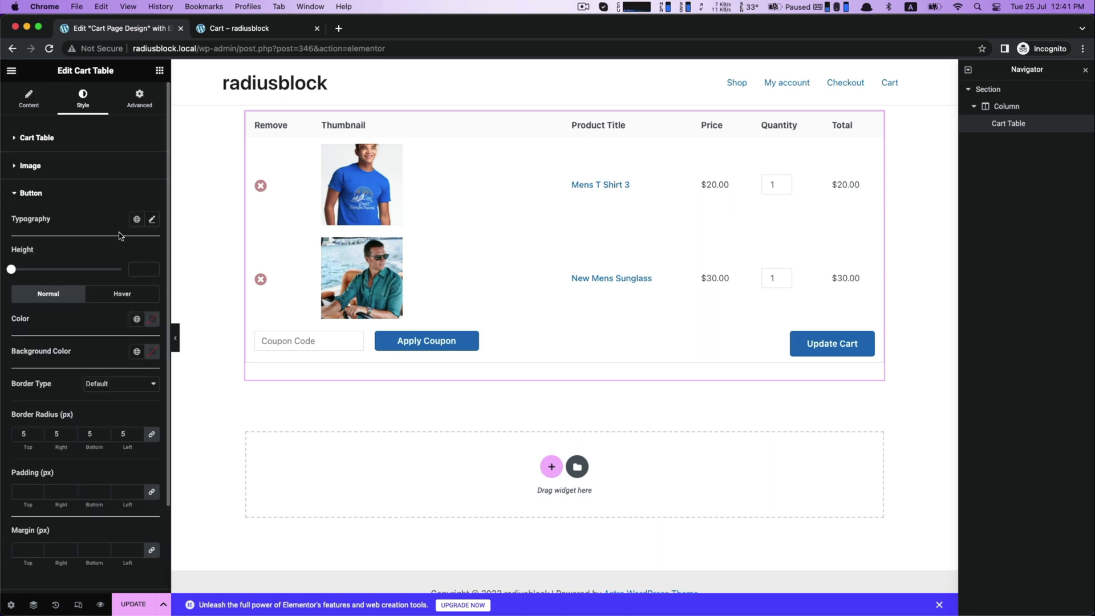
pyautogui.click(151, 219)
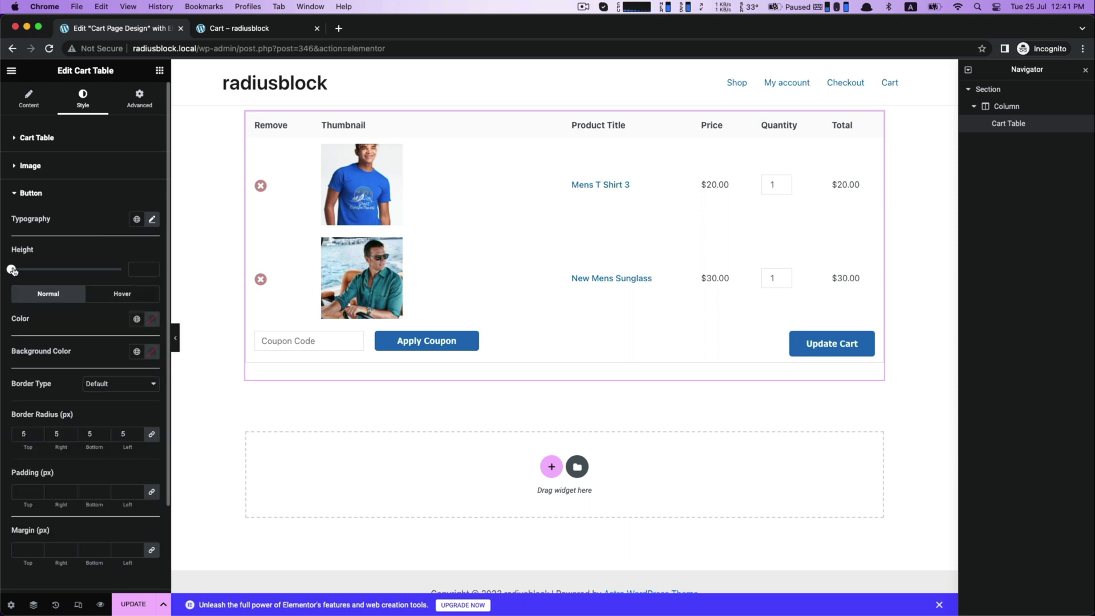
pyautogui.moveTo(11, 269); pyautogui.dragTo(27, 269)
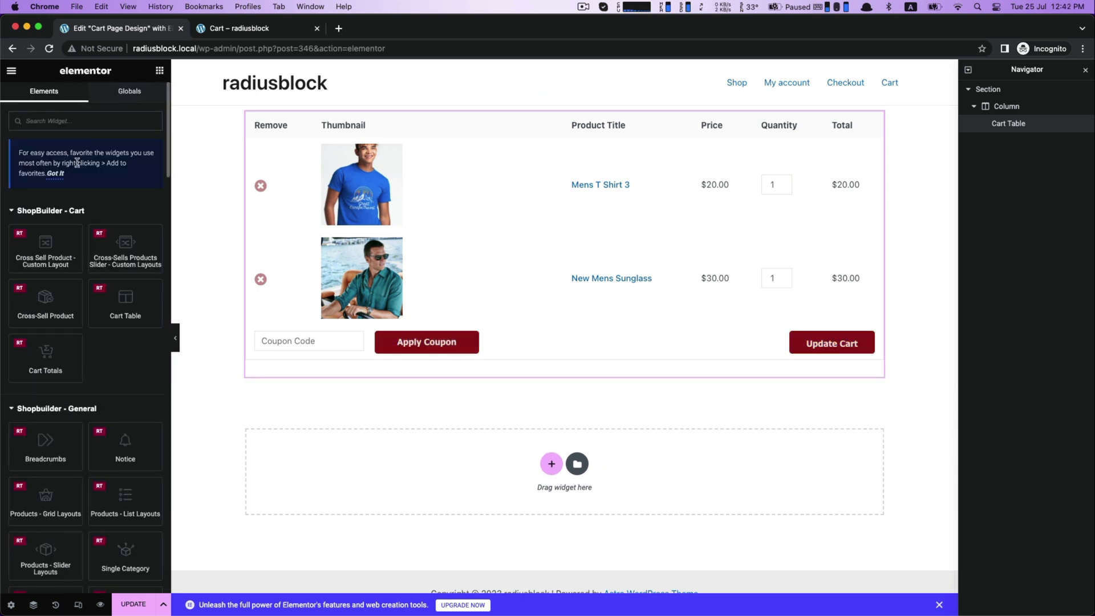
# - Place a Cart Totals widget below the cart table
pyautogui.moveTo(44, 358); pyautogui.dragTo(563, 467)
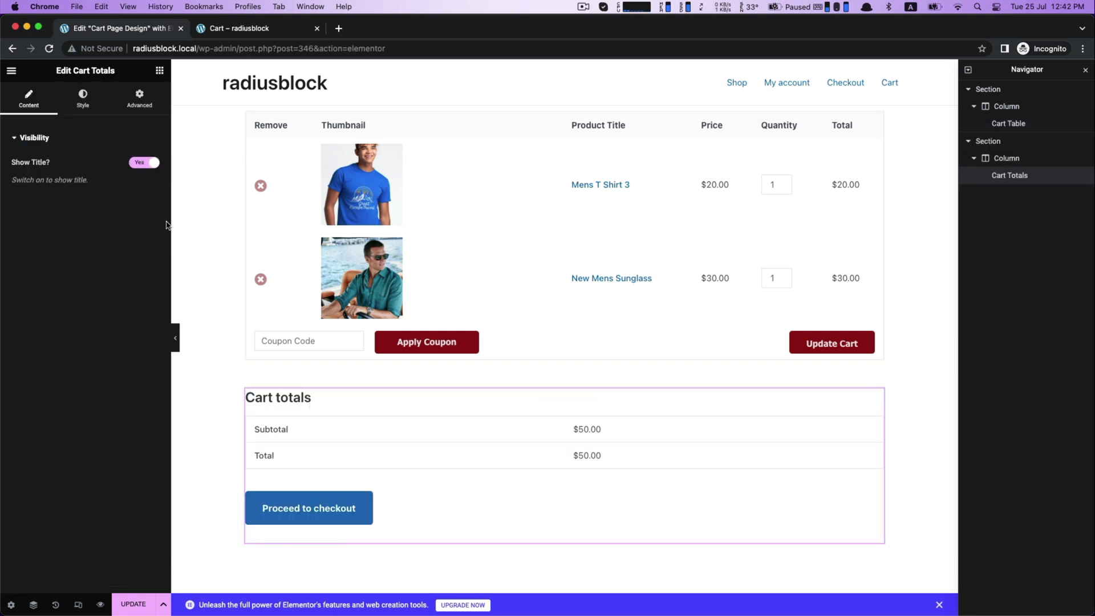
pyautogui.click(144, 163)
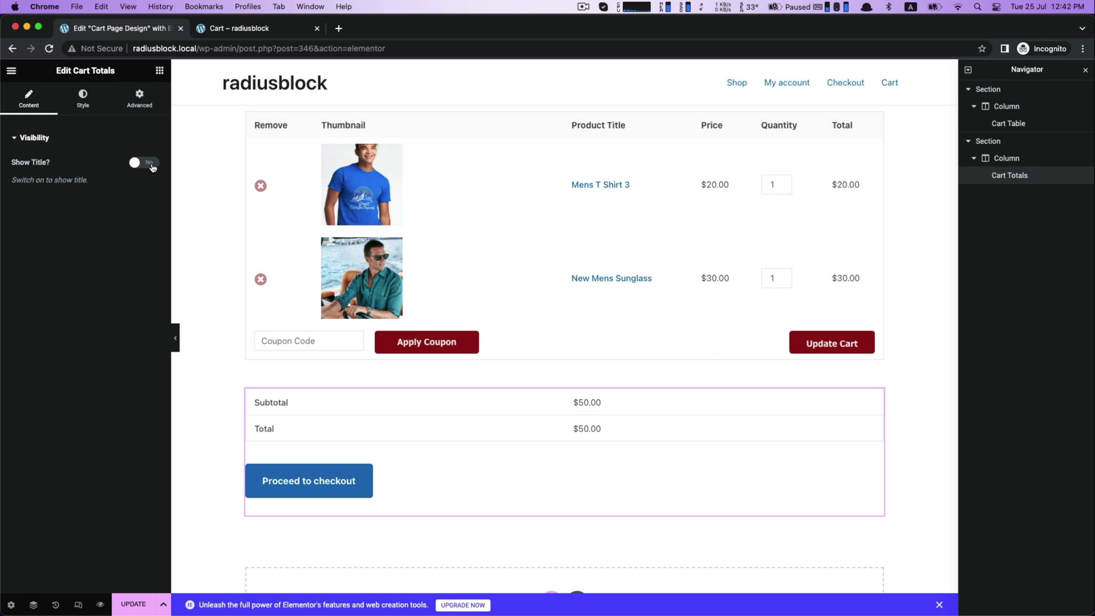
pyautogui.click(82, 98)
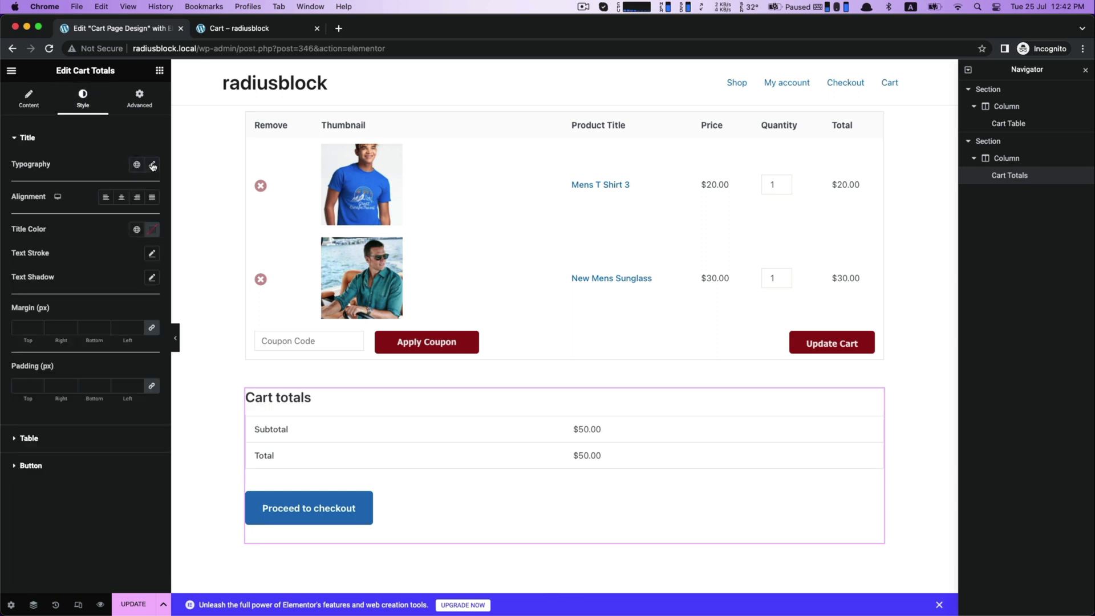
# - Style the Cart Totals title in Tahoma, dark red and centre-aligned
pyautogui.click(152, 165)
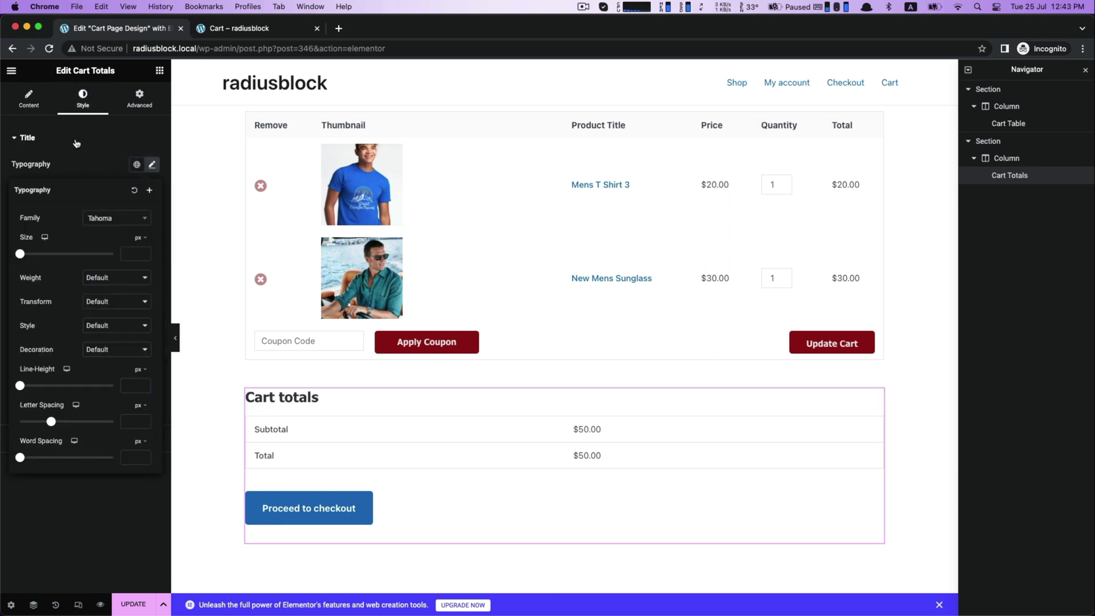
pyautogui.click(147, 244)
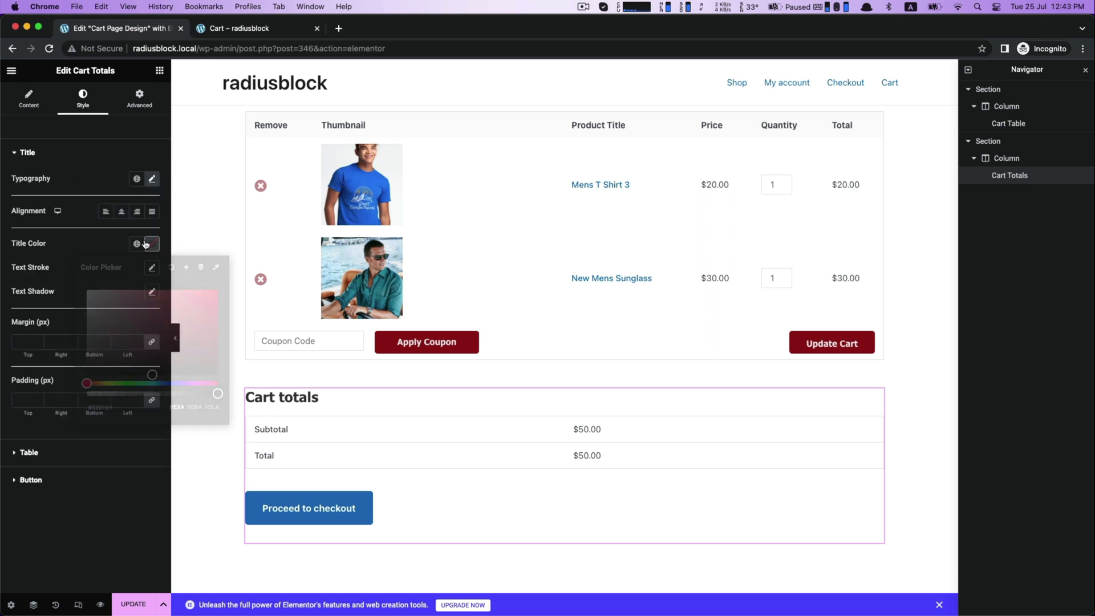
pyautogui.click(152, 242)
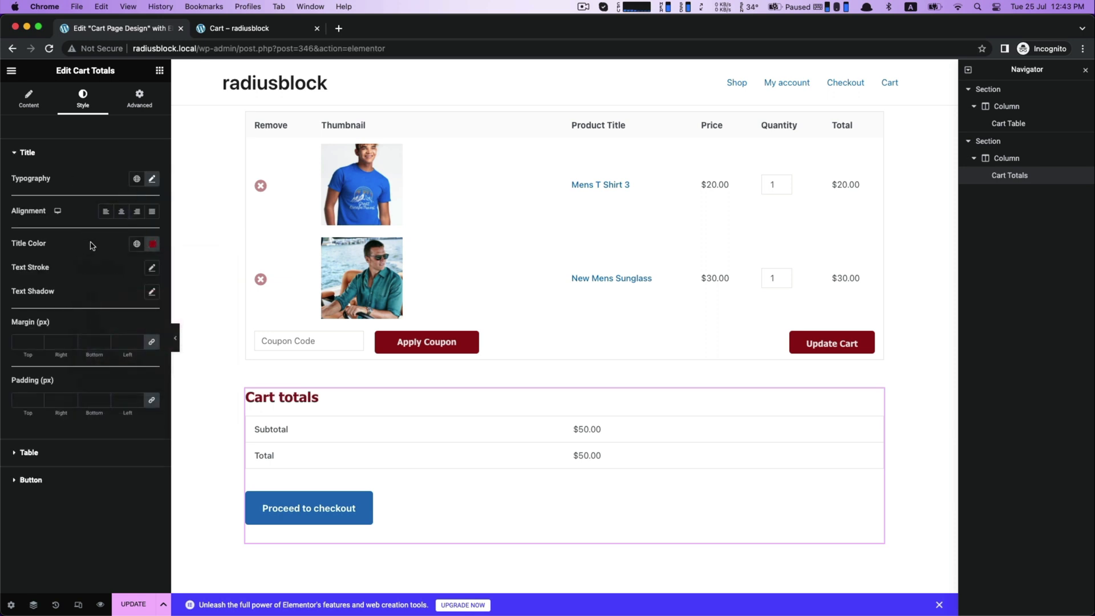
pyautogui.click(121, 211)
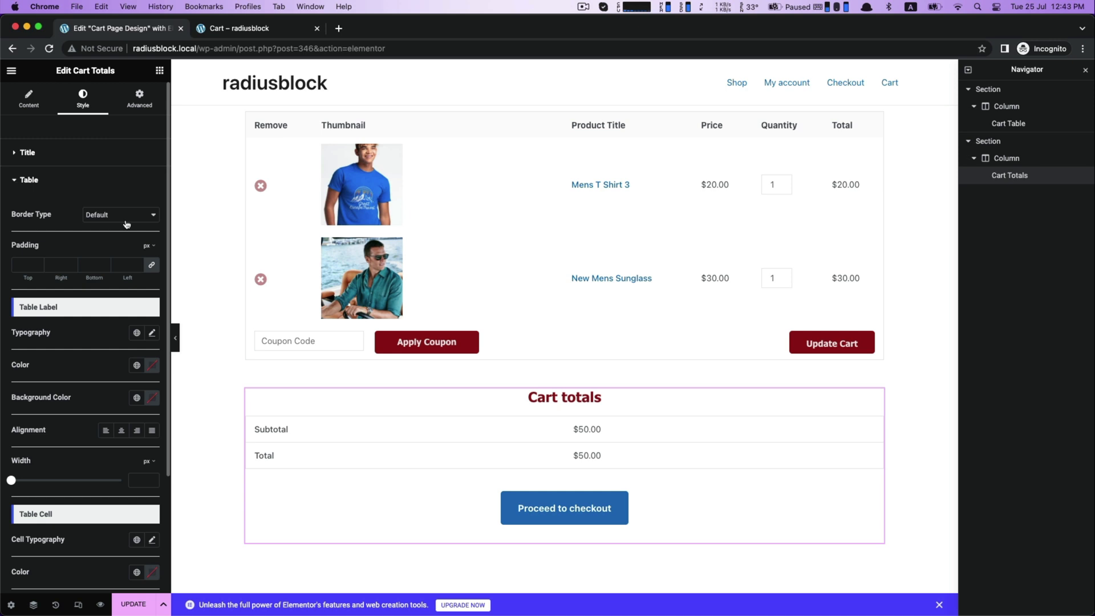
# - Set the Cart Totals table labels to Tahoma typography
pyautogui.click(151, 333)
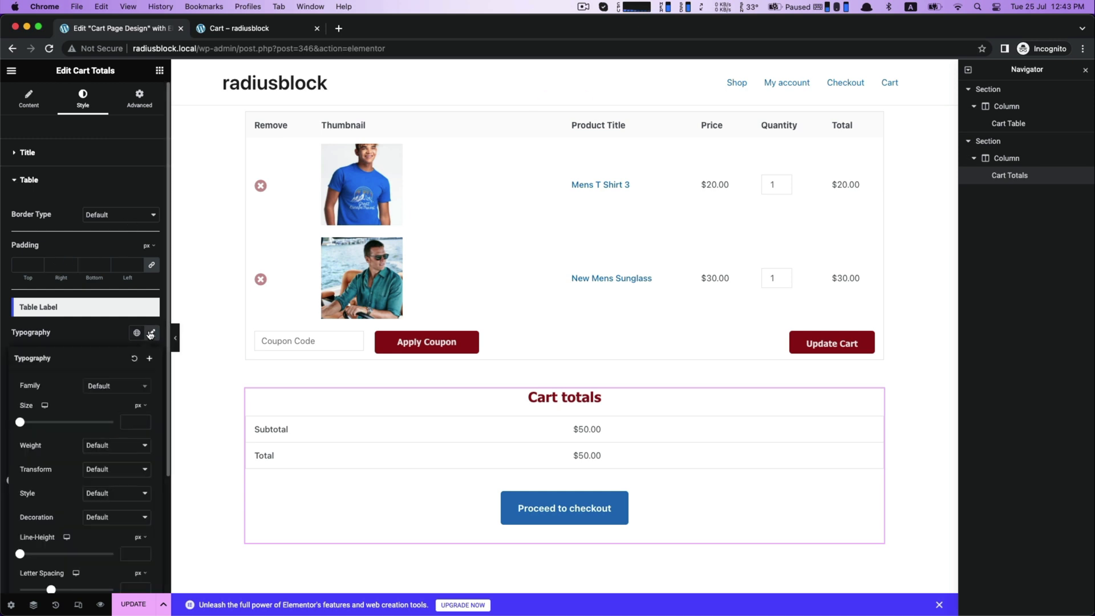
pyautogui.click(116, 385)
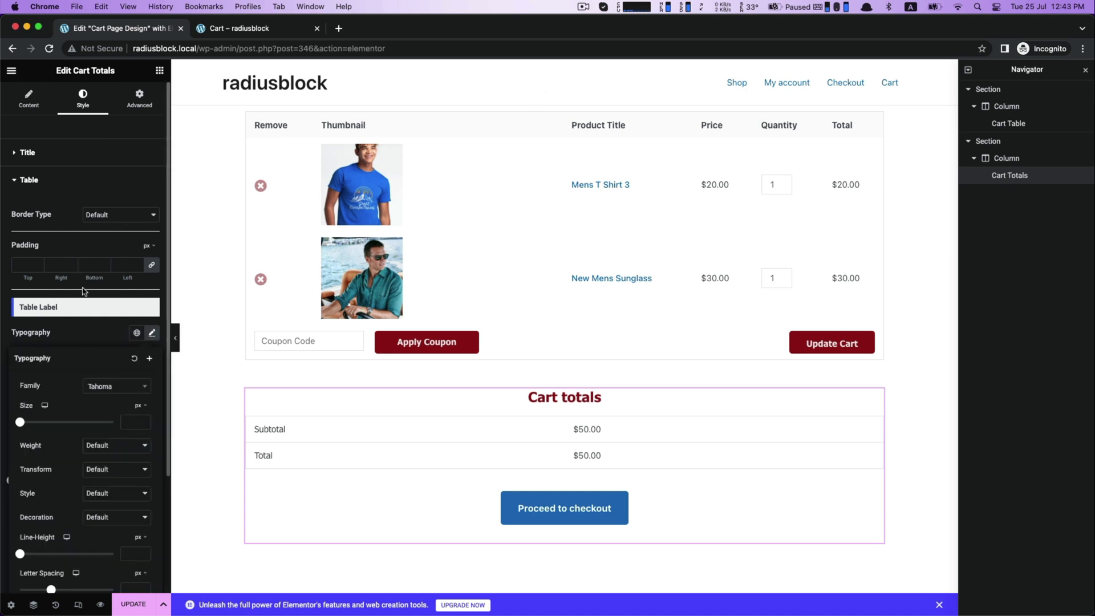
# - Make the Proceed to checkout button dark red with height 45
pyautogui.click(30, 206)
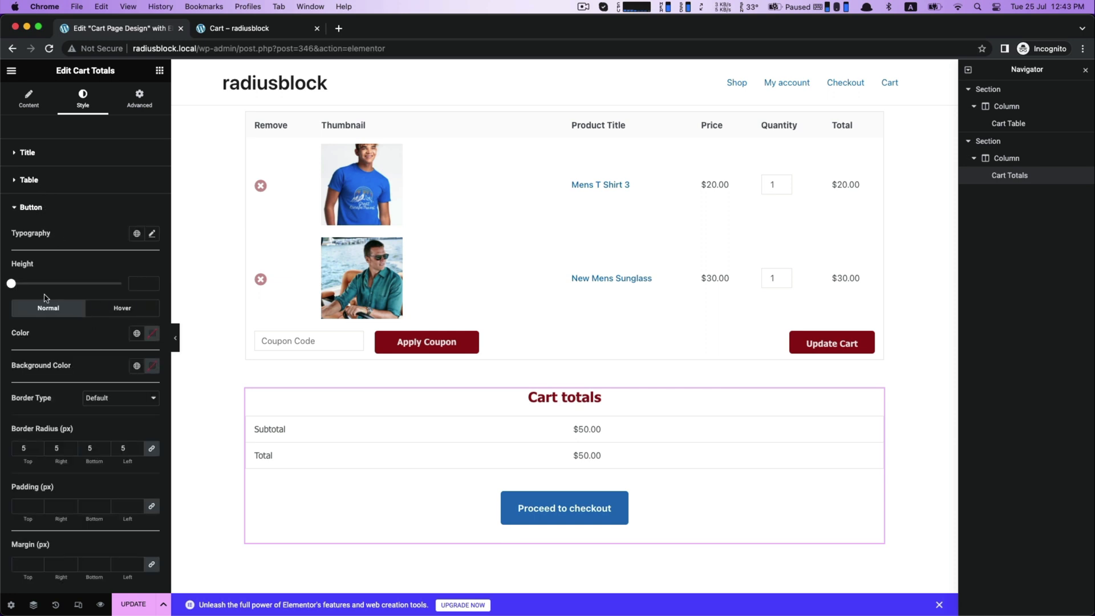
pyautogui.click(151, 365)
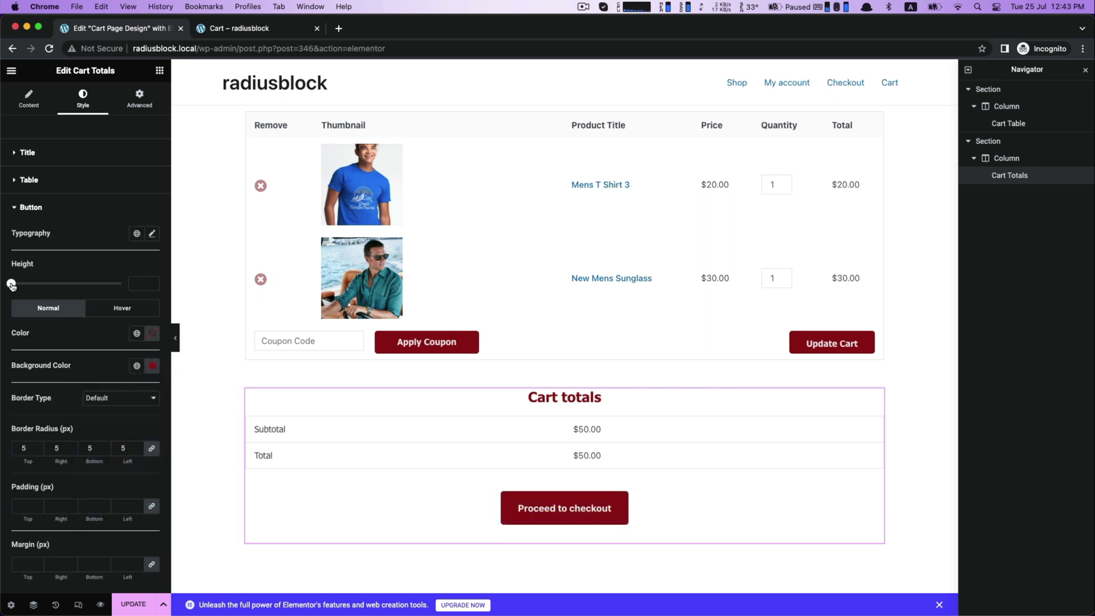
pyautogui.moveTo(11, 284); pyautogui.dragTo(23, 284)
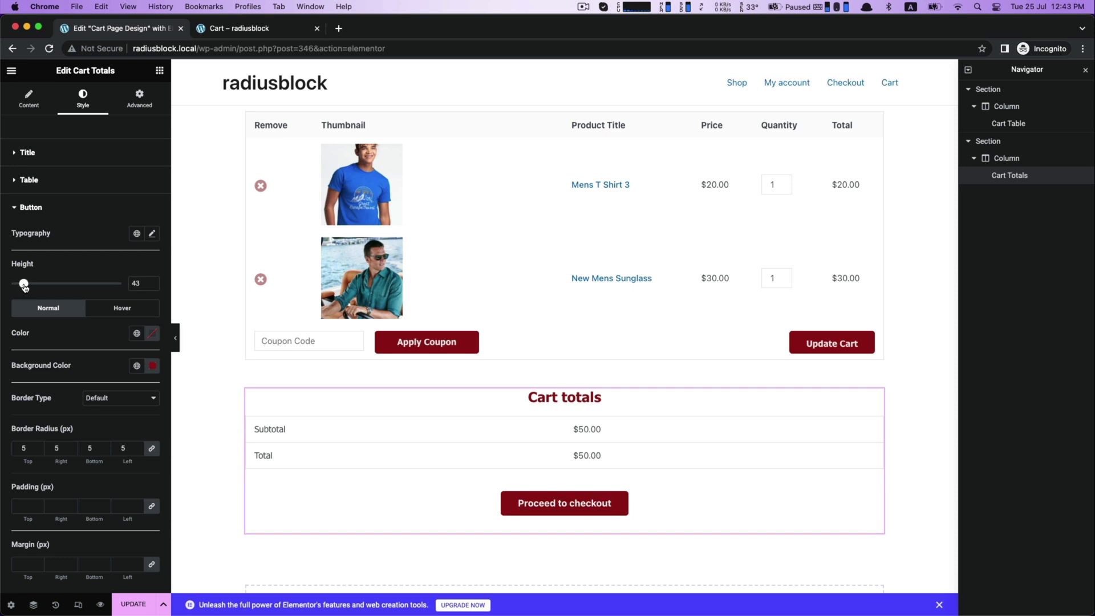
pyautogui.moveTo(20, 284); pyautogui.dragTo(23, 284)
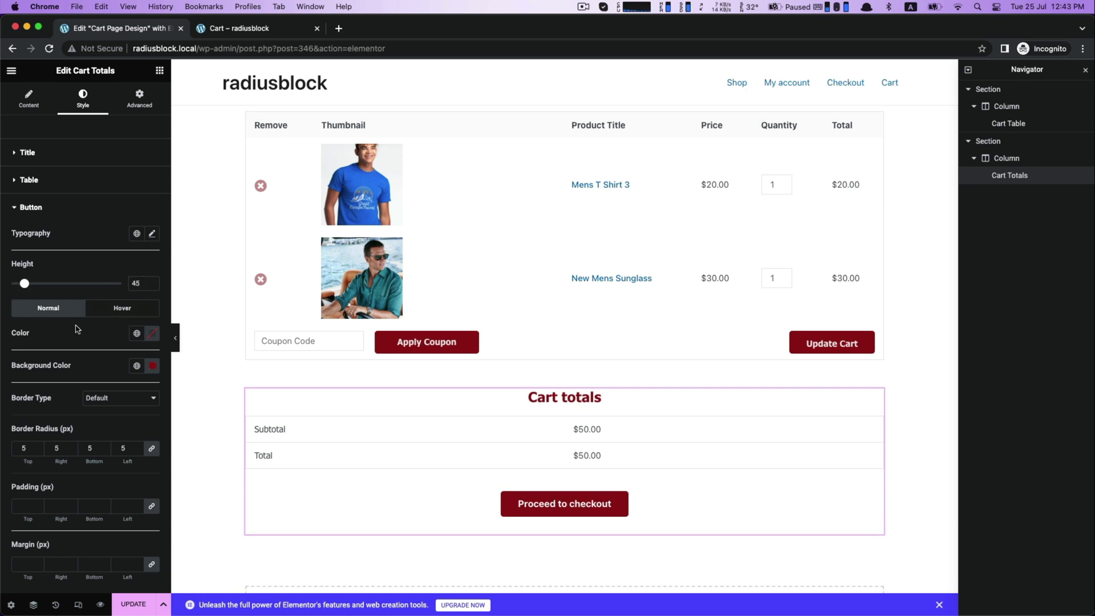
pyautogui.scroll(-3)
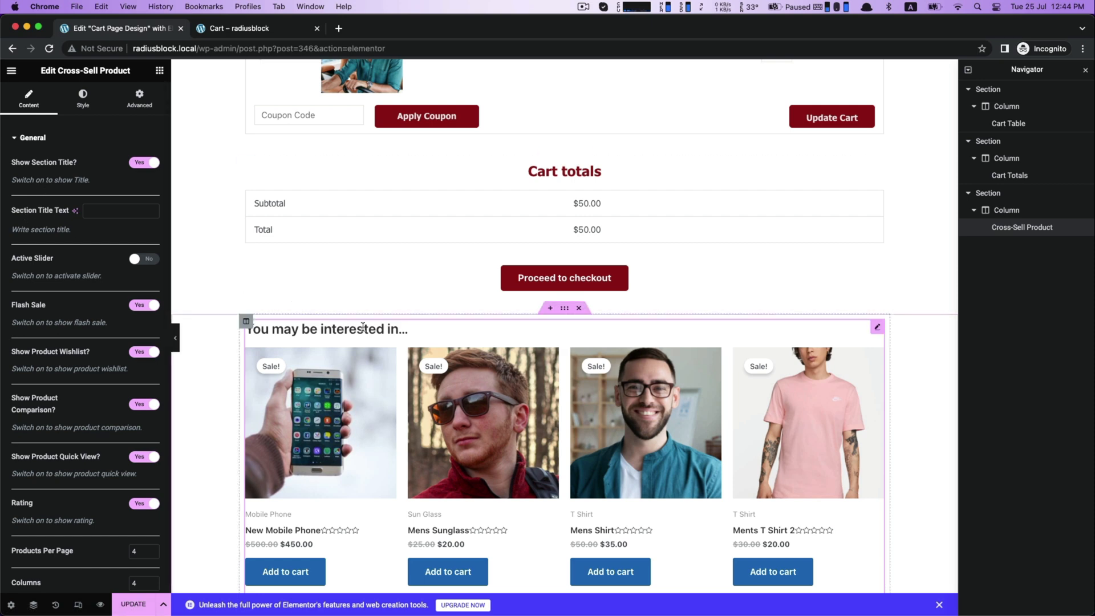
pyautogui.moveTo(433, 334)
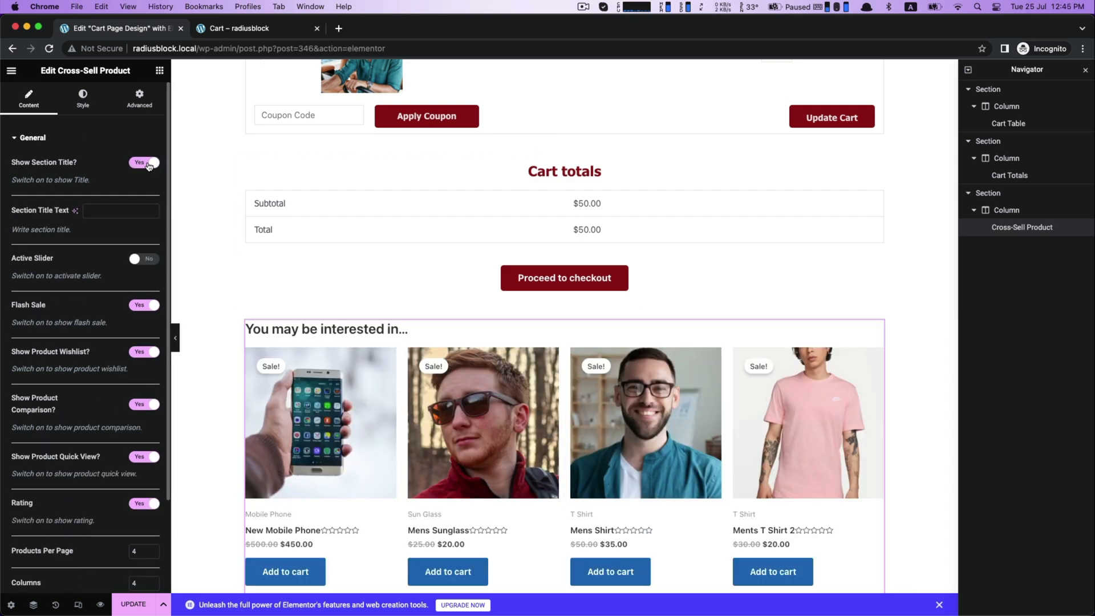
# - Briefly switch the Cross-Sell products to a slider and back, then review the remaining General options
pyautogui.click(144, 259)
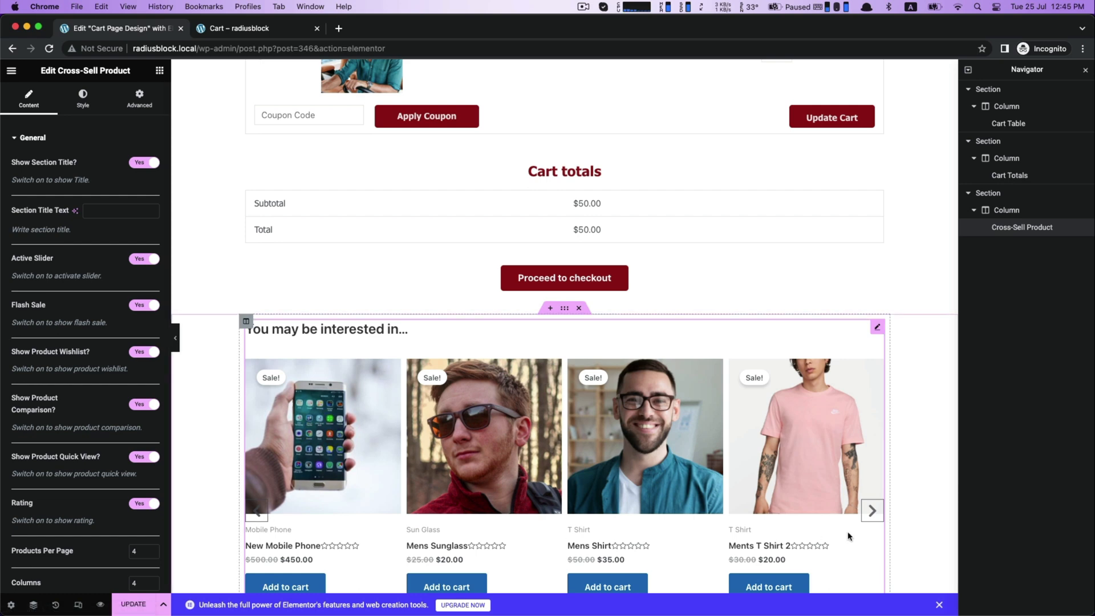
pyautogui.click(144, 258)
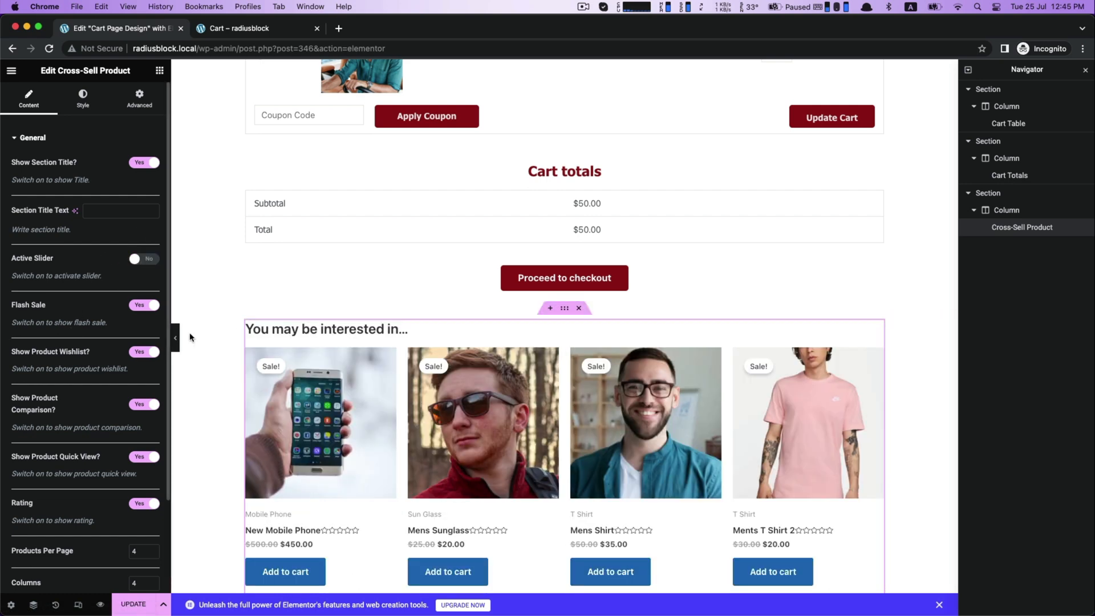
pyautogui.scroll(-3)
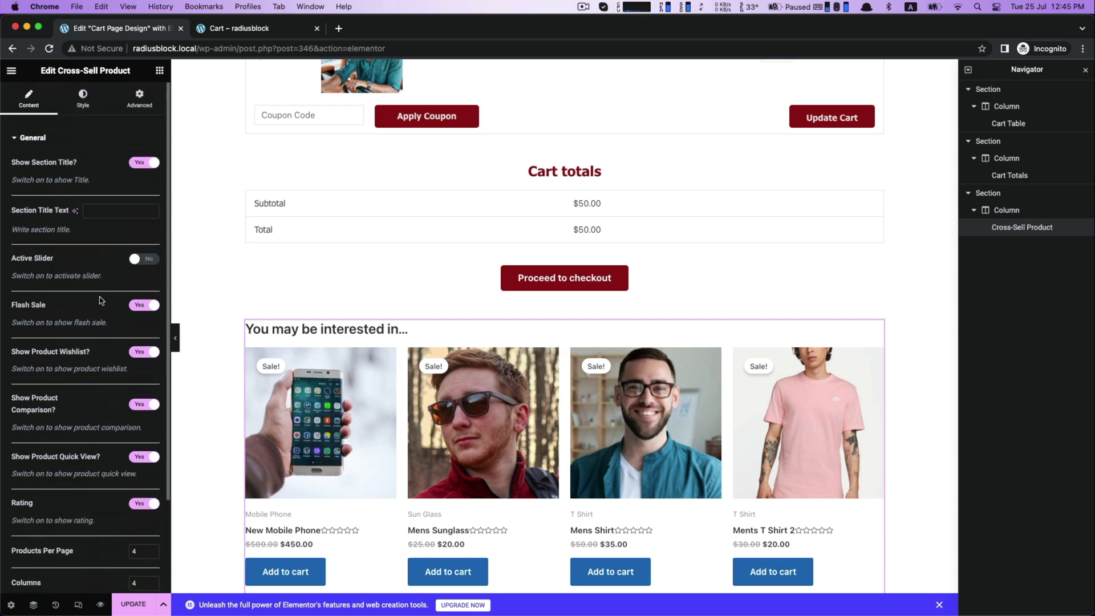
pyautogui.scroll(-3)
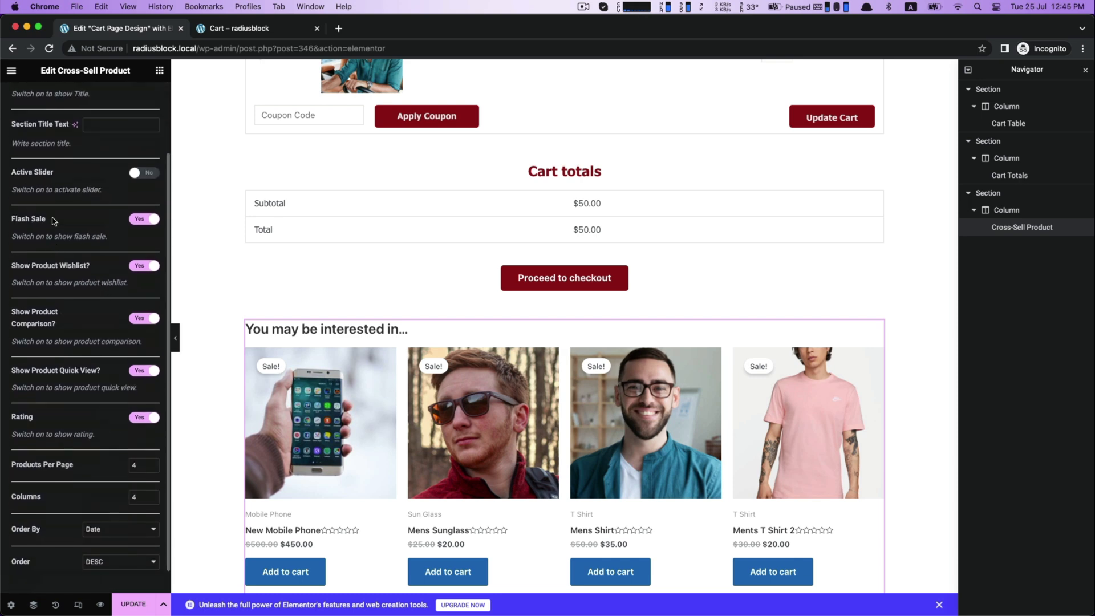
# - Review the cross-sell heading typography settings in the Style panel
pyautogui.click(82, 98)
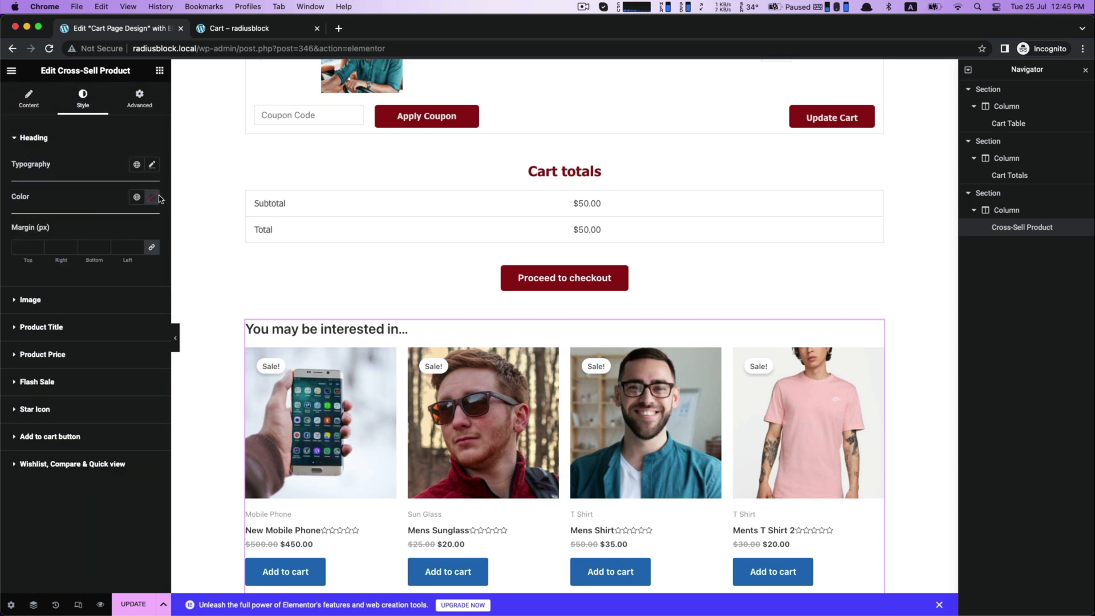
pyautogui.click(151, 164)
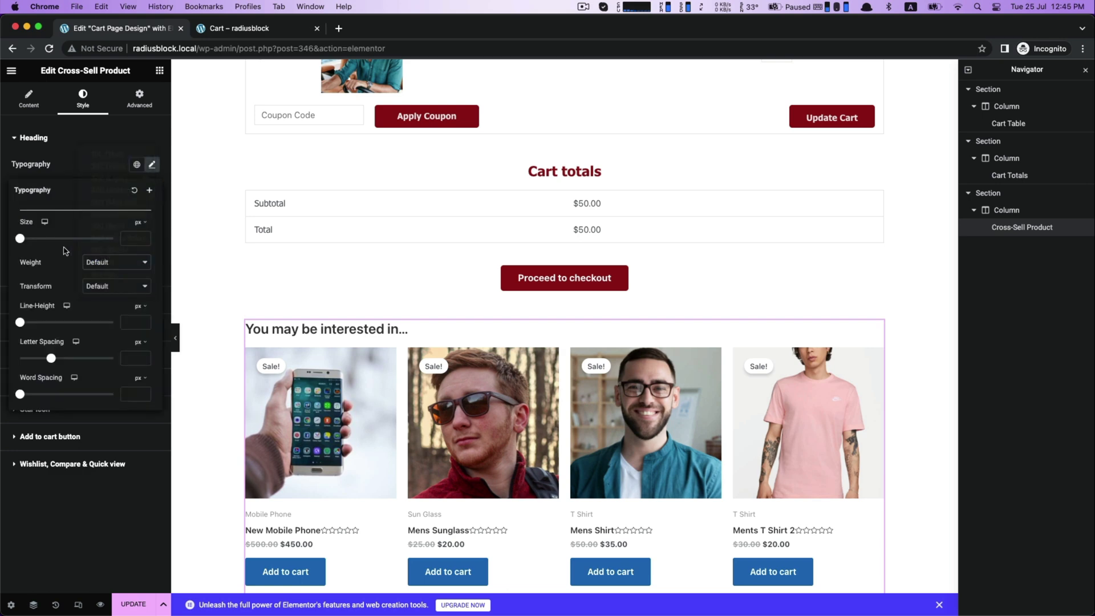
pyautogui.click(34, 152)
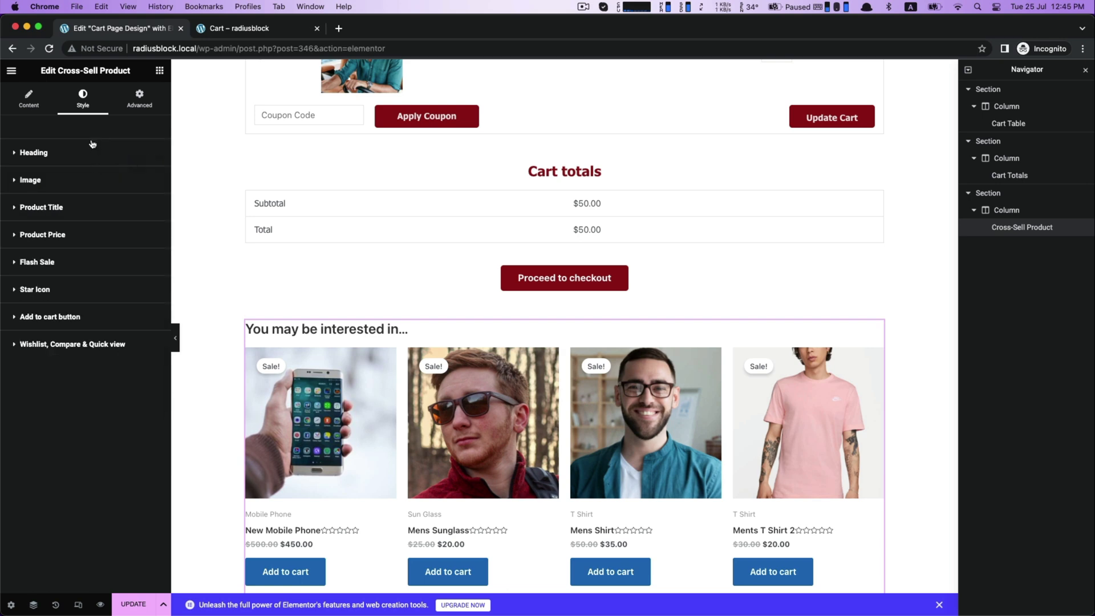
# - Set the cross-sell product image height to 250 px
pyautogui.click(137, 210)
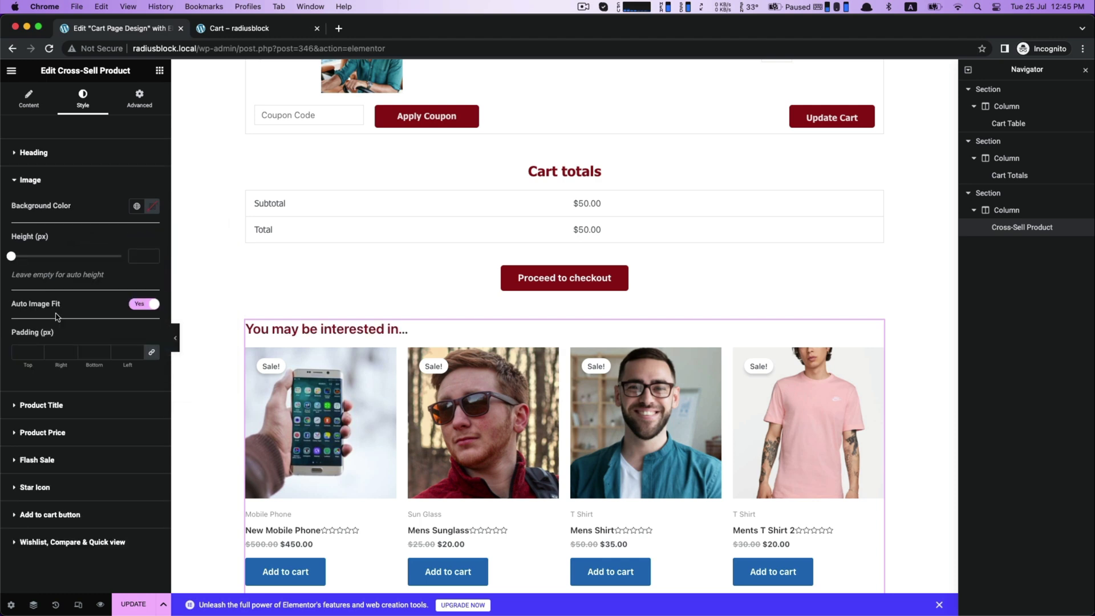
pyautogui.moveTo(11, 256); pyautogui.dragTo(36, 256)
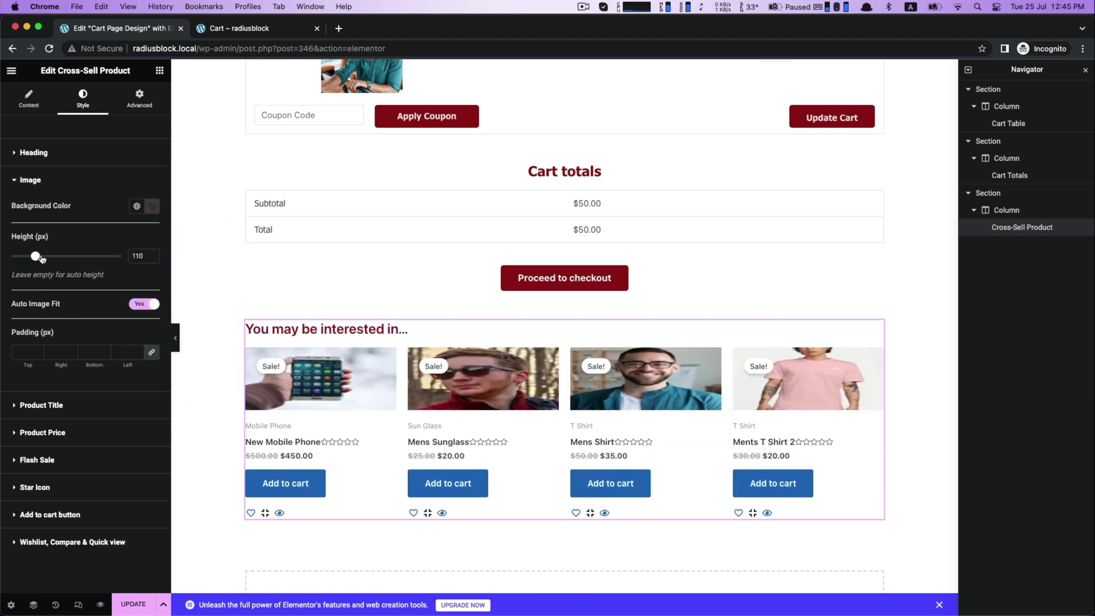
pyautogui.moveTo(36, 256); pyautogui.dragTo(66, 255)
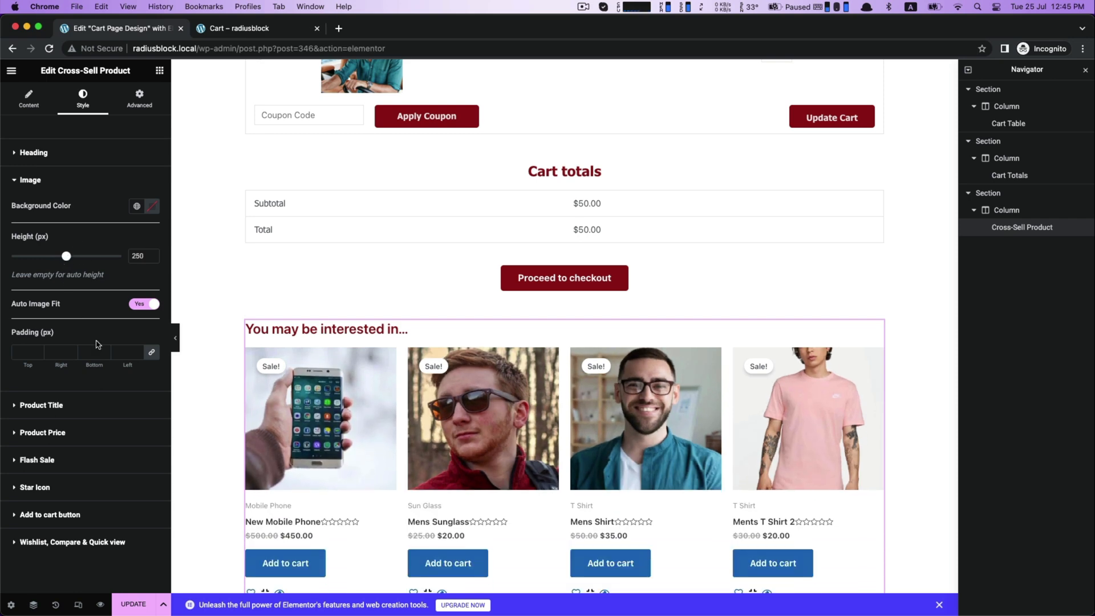
pyautogui.click(29, 179)
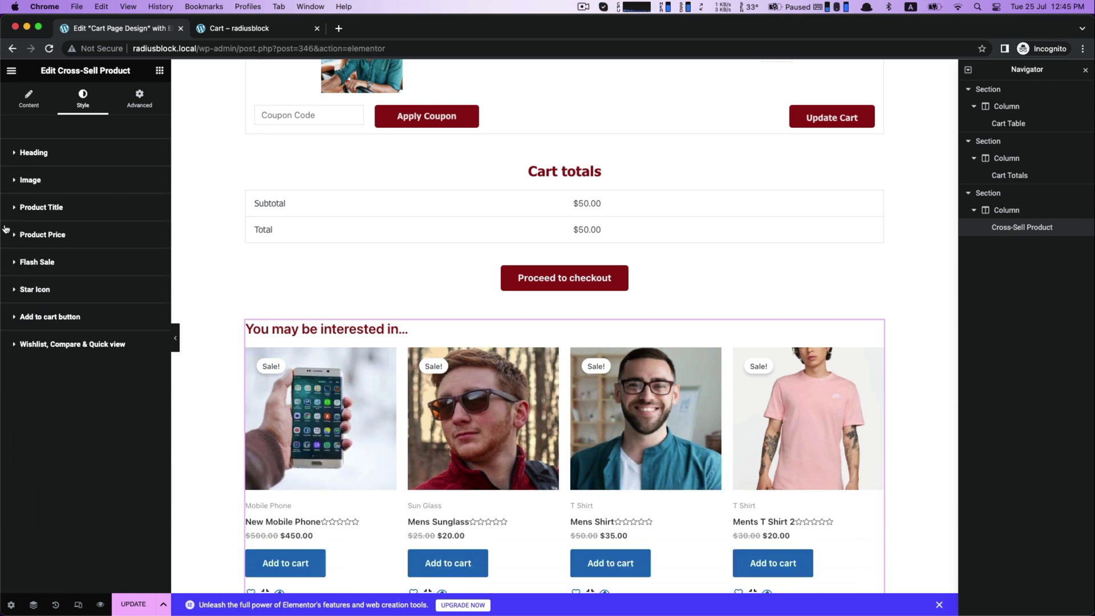
# - Colour the cross-sell product prices dark red and adjust the slider under Product Price
pyautogui.click(42, 234)
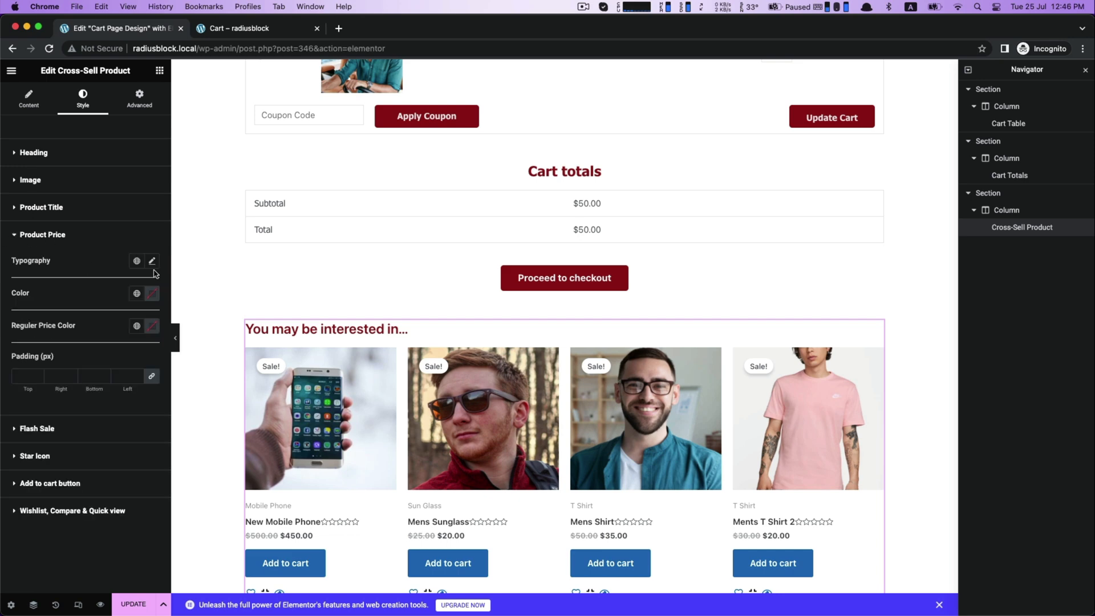
pyautogui.click(151, 260)
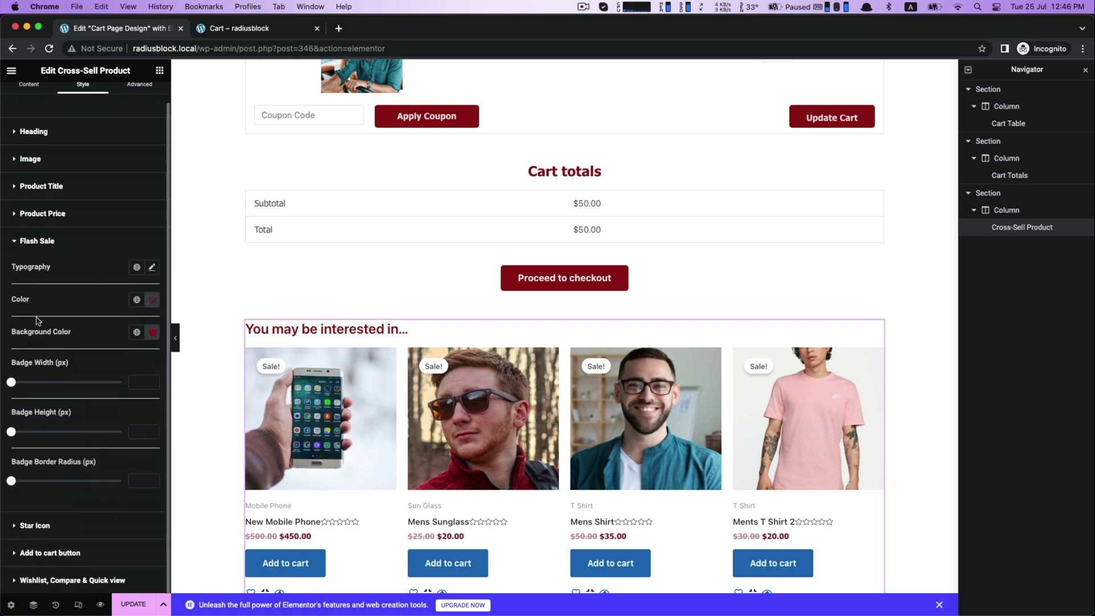
pyautogui.moveTo(11, 382); pyautogui.dragTo(19, 382)
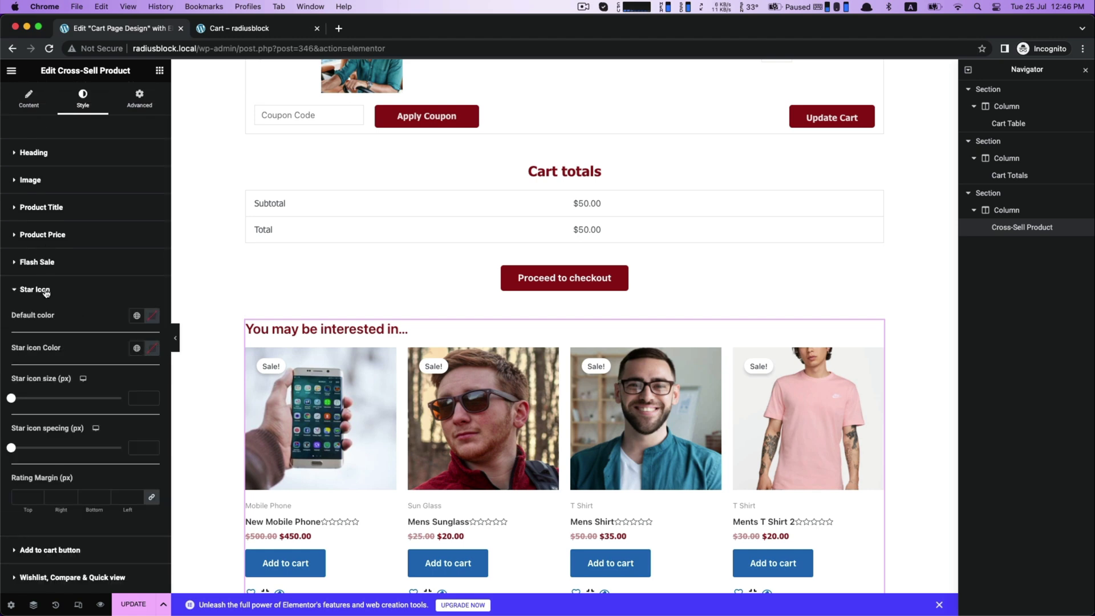
# - Give the cross-sell Add to cart buttons a maroon background colour
pyautogui.click(42, 234)
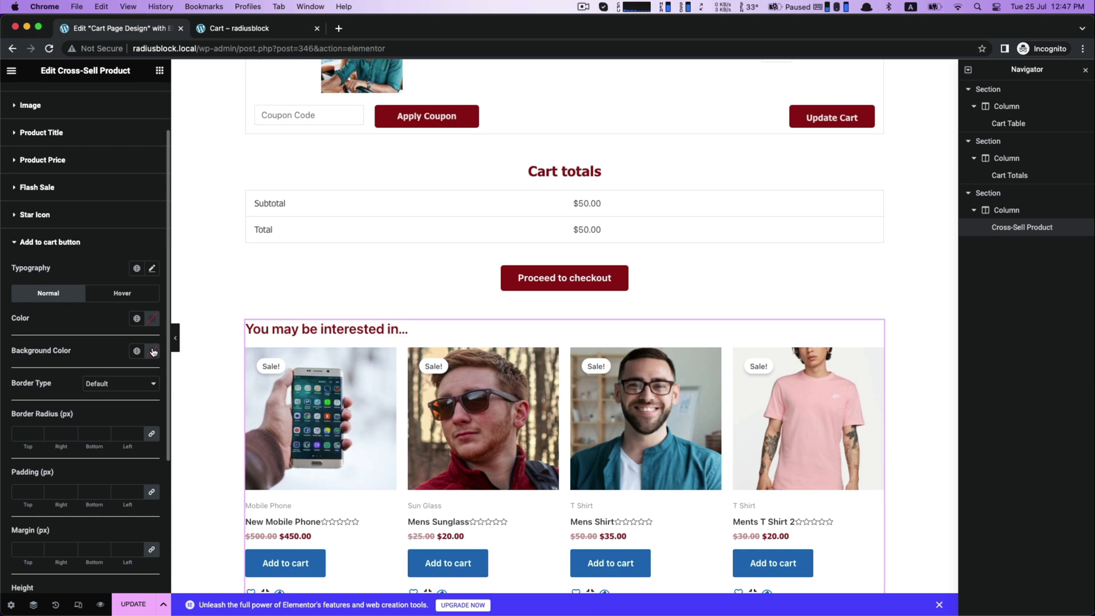
pyautogui.click(152, 350)
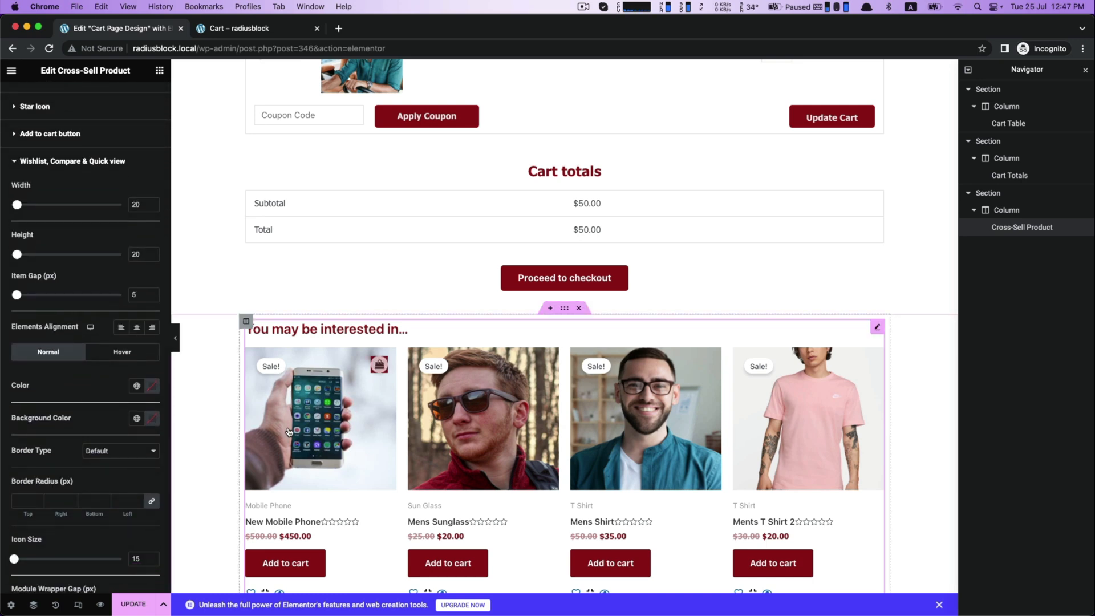
# - Set the wishlist, compare and quick view icons' normal colour to maroon and adjust their sizing slider
pyautogui.scroll(-3)
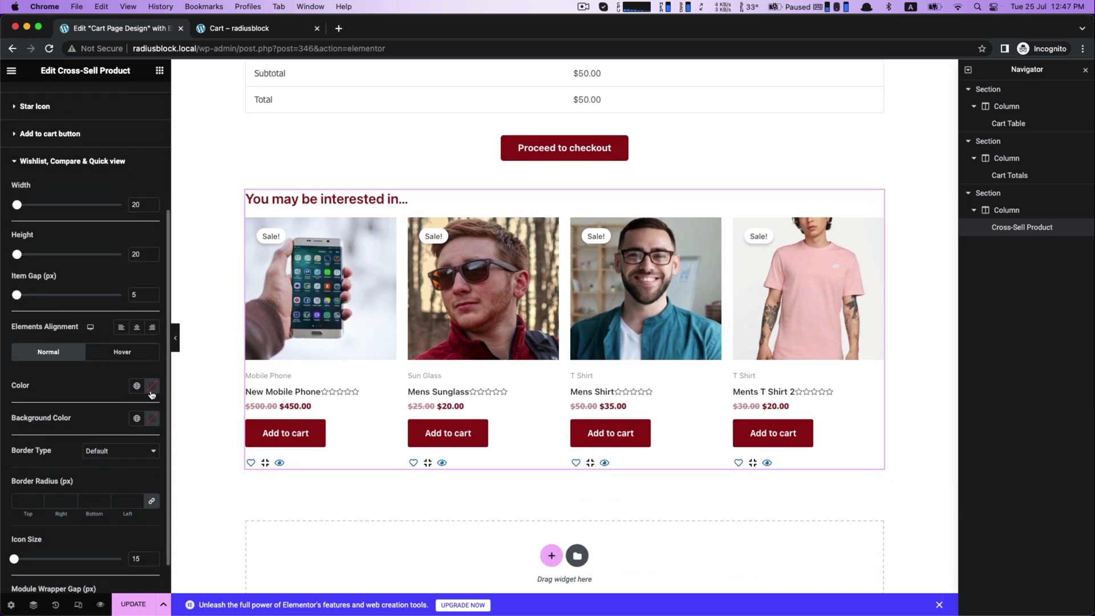
pyautogui.click(151, 385)
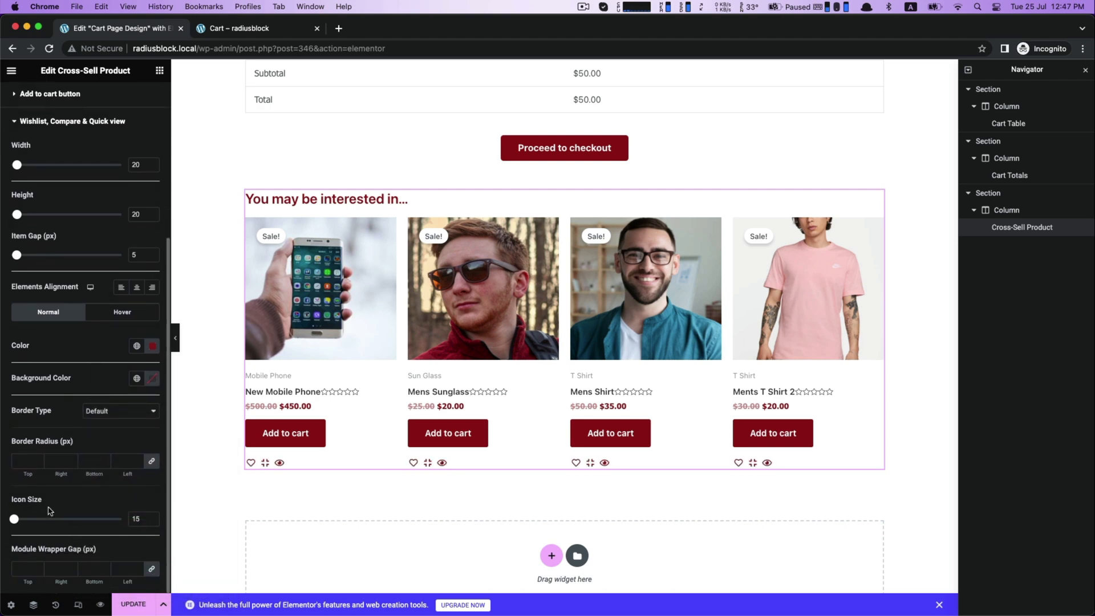
pyautogui.moveTo(25, 277)
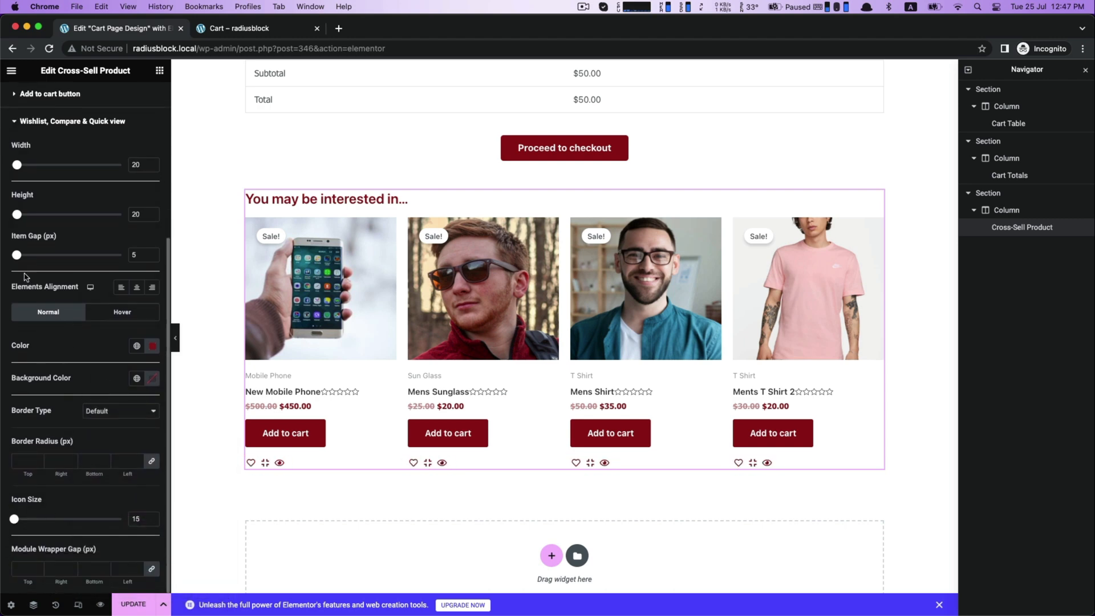
pyautogui.moveTo(17, 254); pyautogui.dragTo(31, 255)
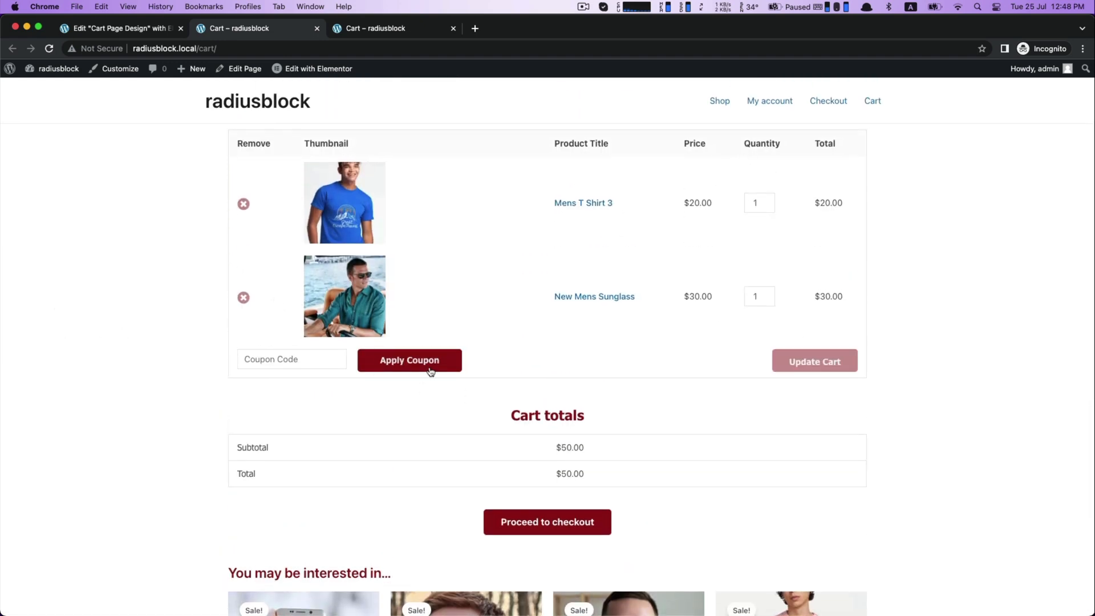
# - Remove Mens T Shirt 3 from the live cart, re-add it from the shop, and browse back to the styled cart
pyautogui.click(243, 203)
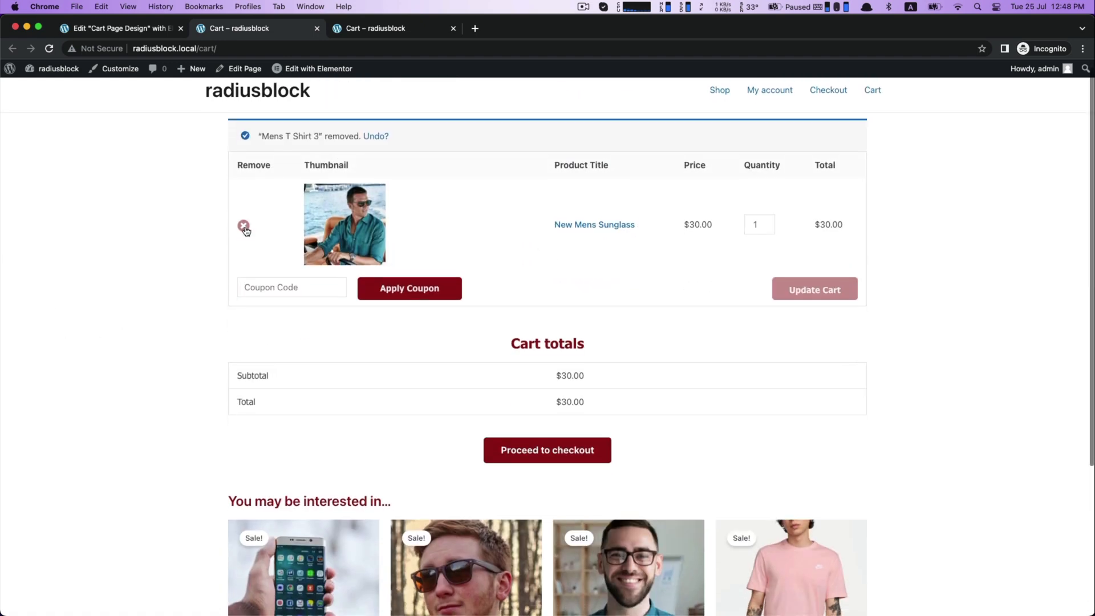
pyautogui.click(720, 89)
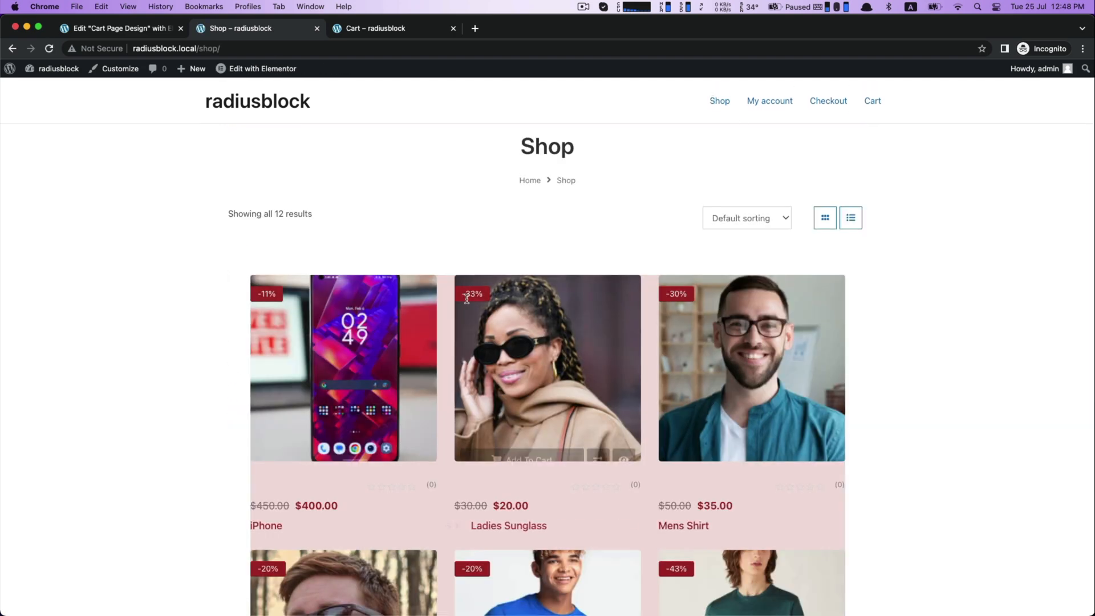
pyautogui.scroll(-3)
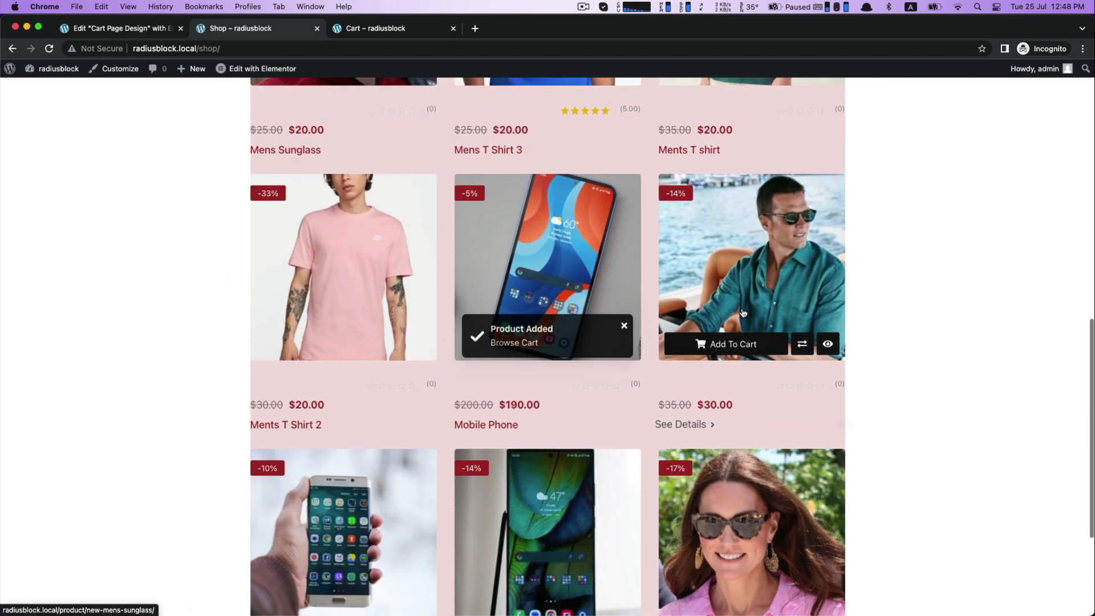
pyautogui.click(514, 343)
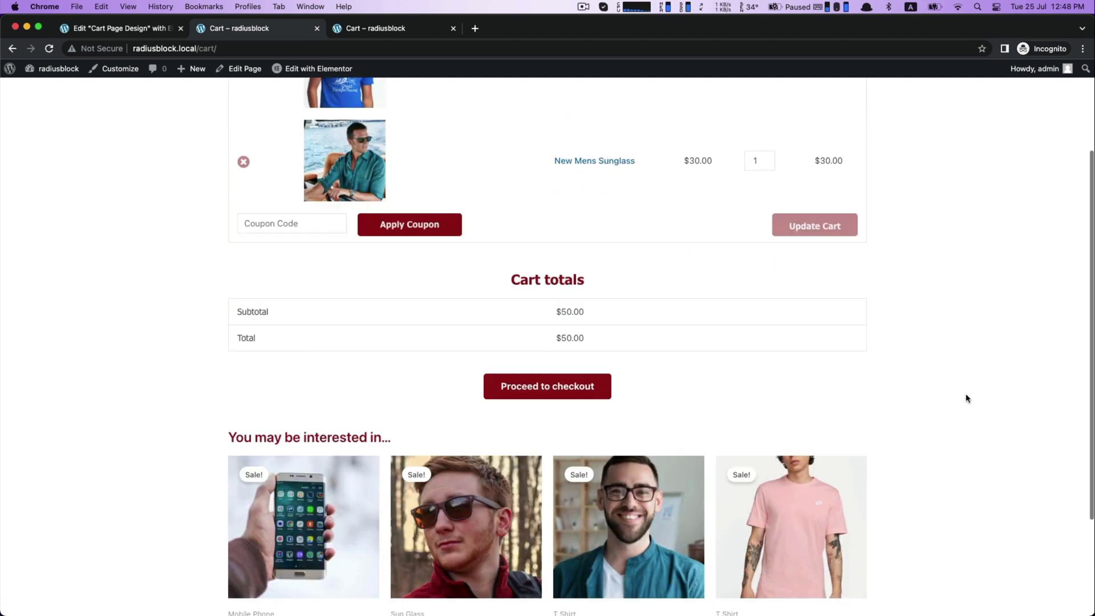
pyautogui.scroll(-3)
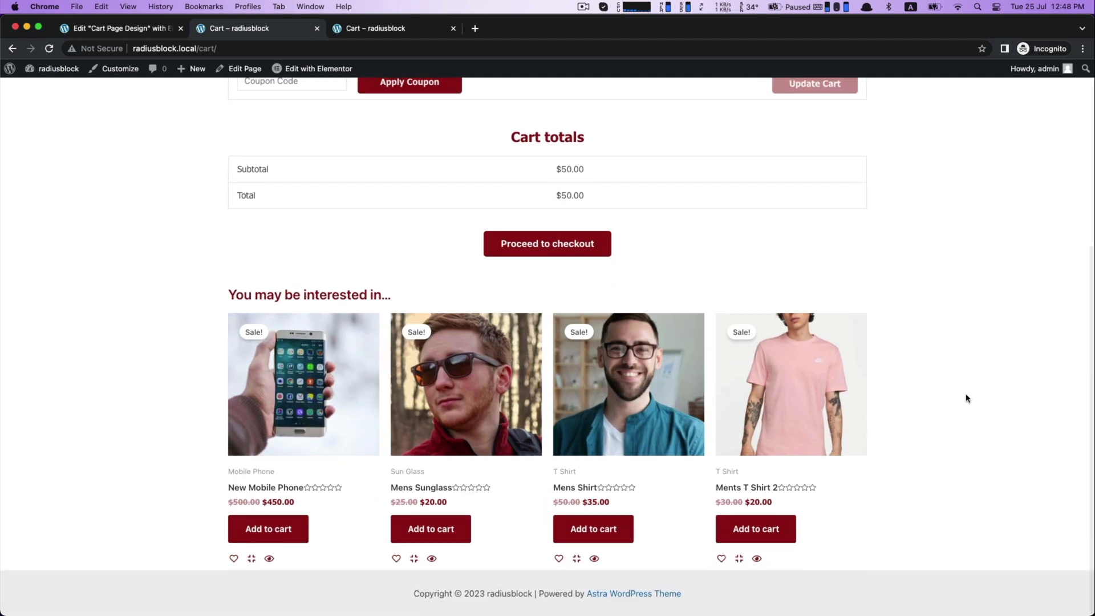